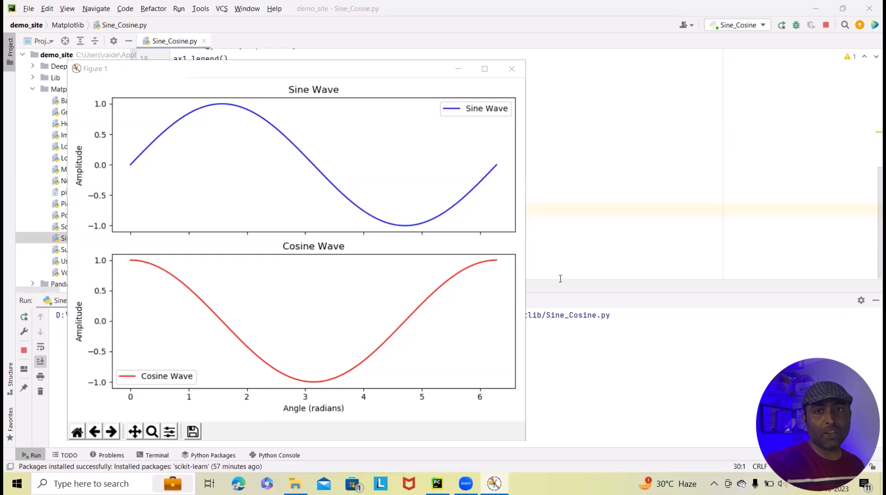
mouse_move(420, 264)
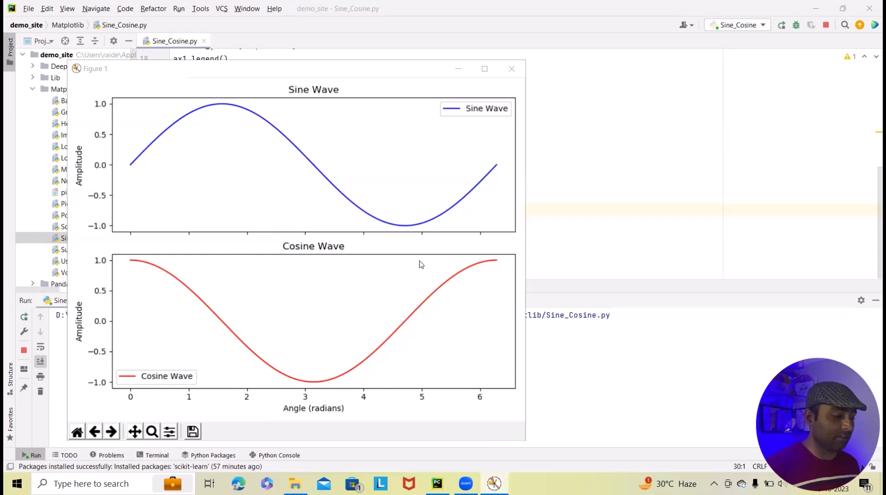
mouse_move(297, 150)
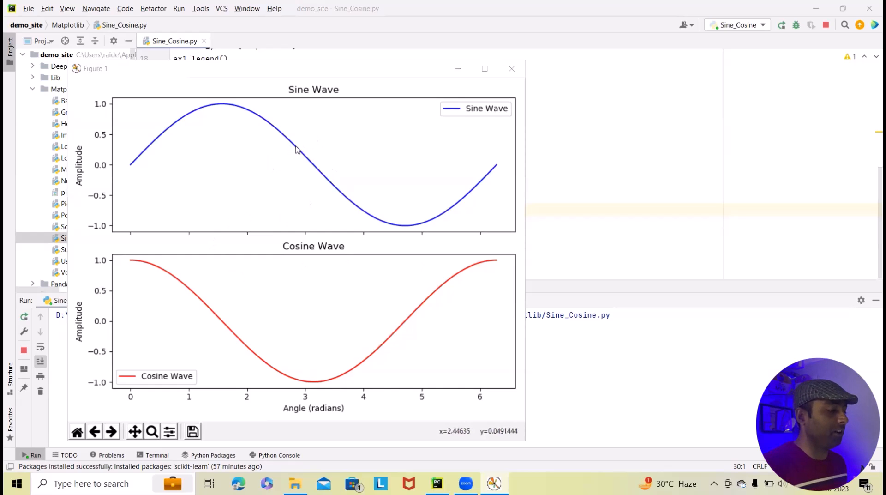
mouse_move(301, 206)
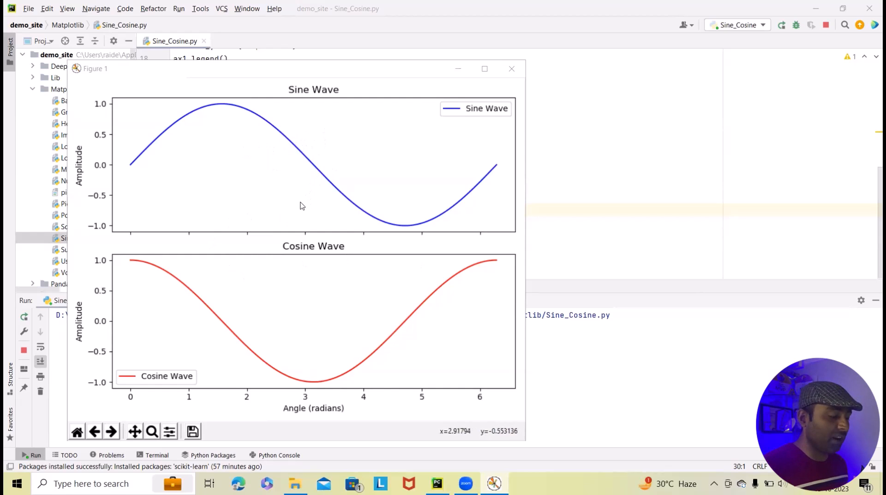
mouse_move(519, 48)
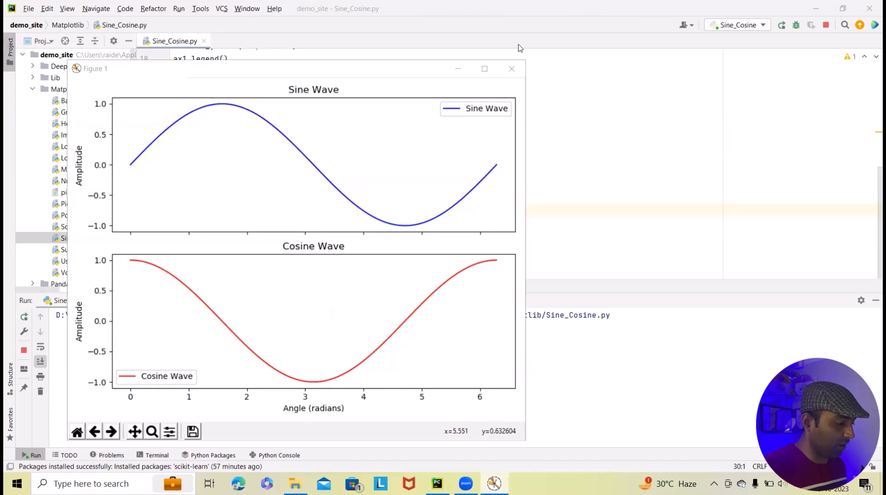
mouse_move(512, 69)
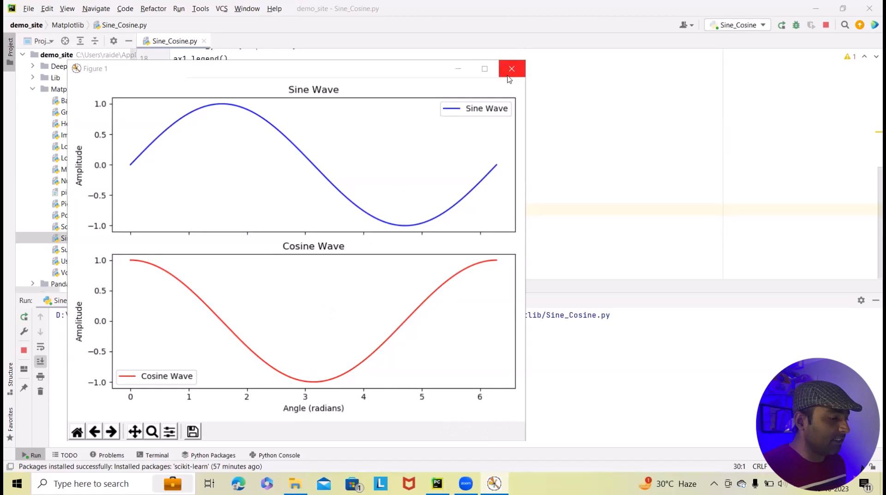
mouse_move(511, 69)
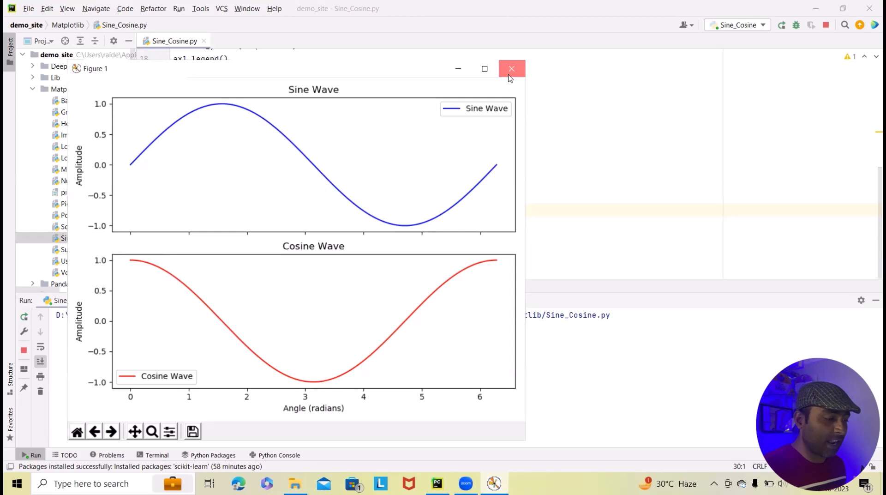
Step: Close the figure and add a new Python file Sine_cosine2.py to the Matplotlib folder
click(511, 68)
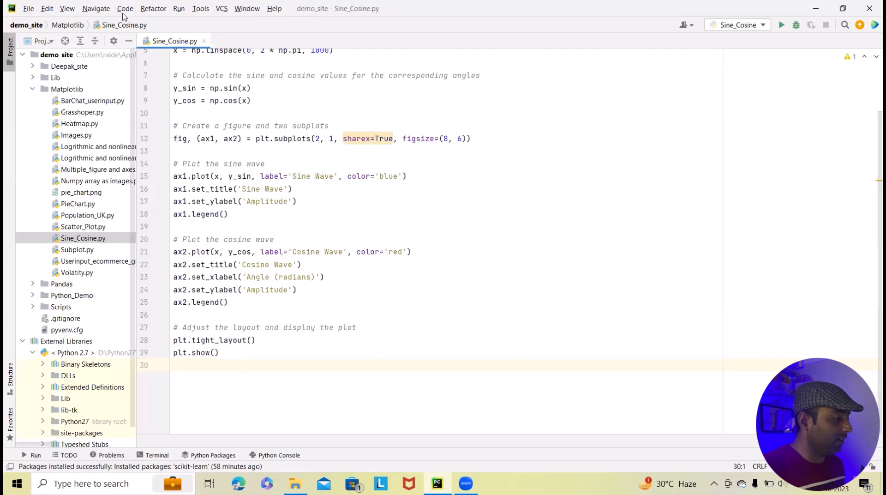
click(67, 89)
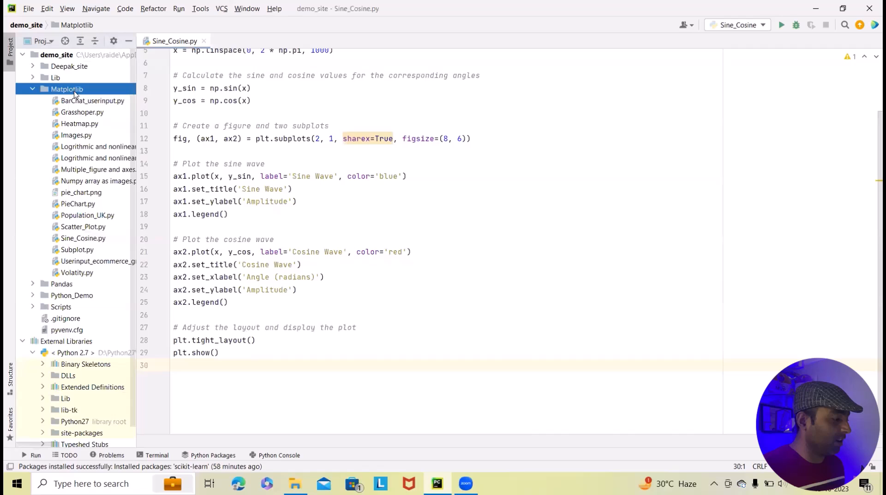
right_click(66, 89)
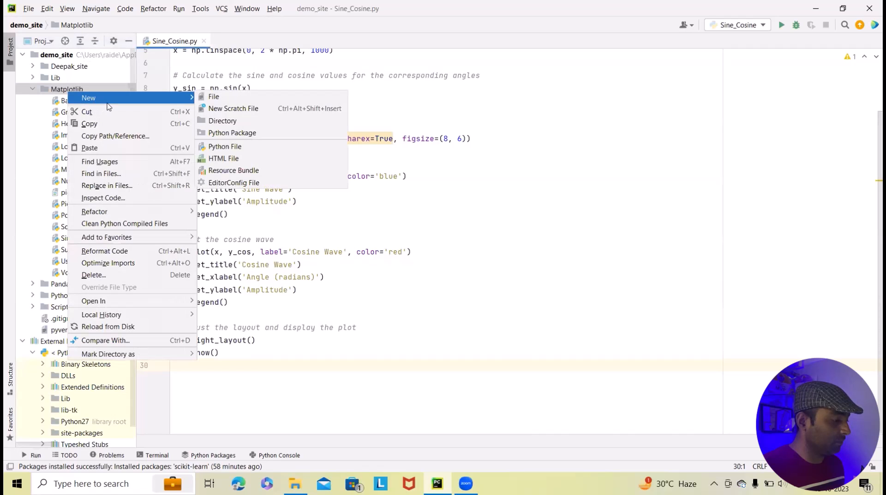
click(224, 147)
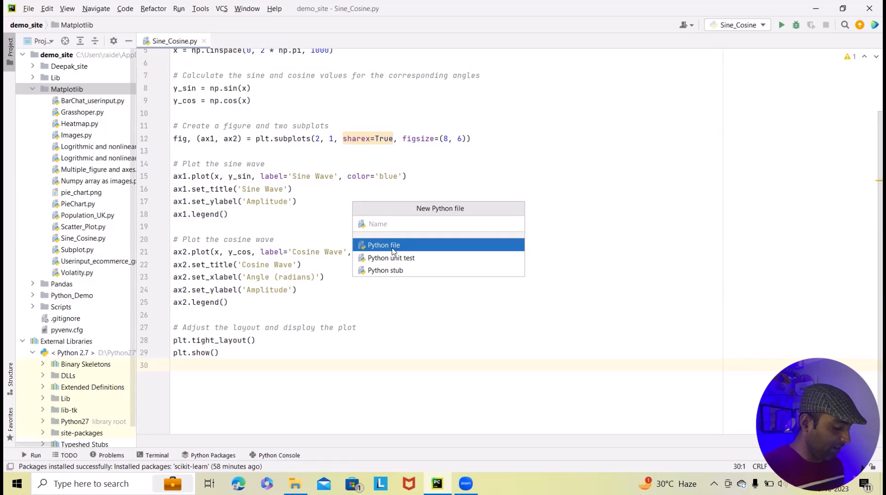
text(Sine_cosine)
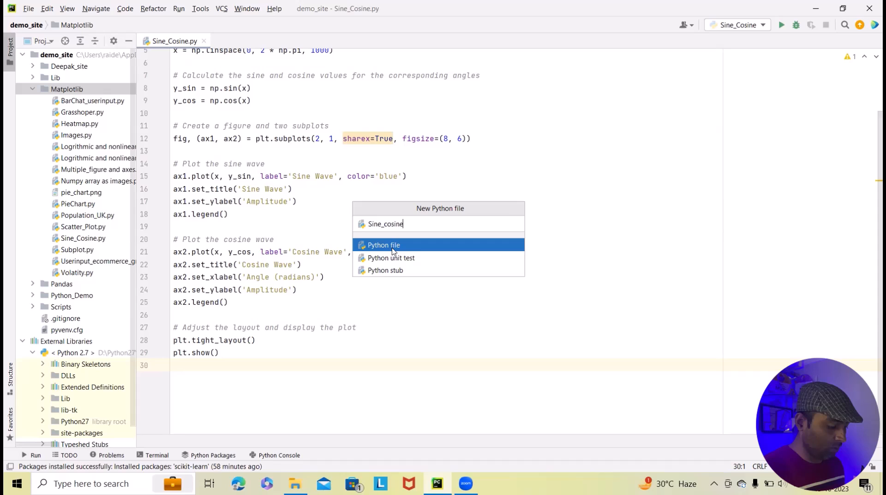
click(384, 244)
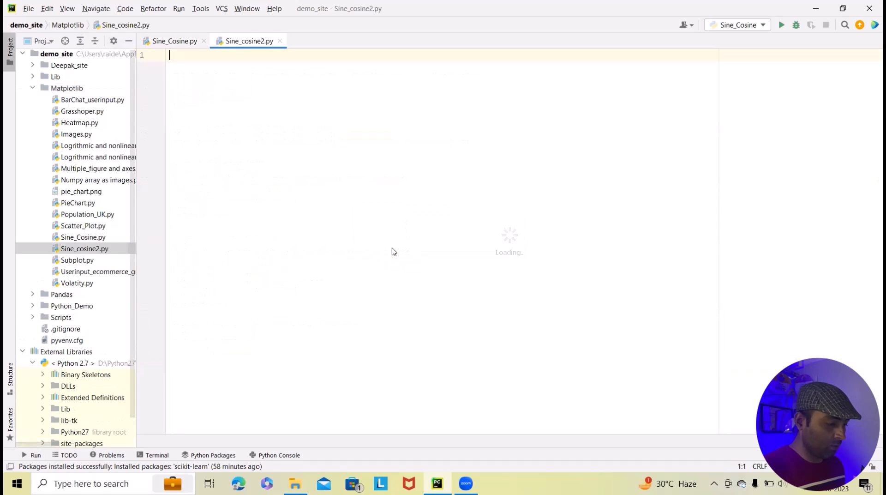
Step: Write 'import numpy as np' and 'import matplotlib.pyplot as plt' at the top of the file
text(import numpy as np)
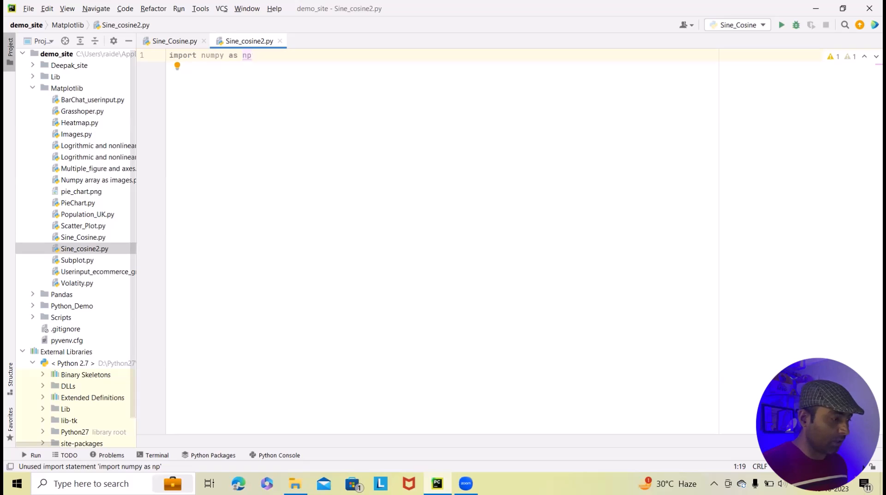
key(enter)
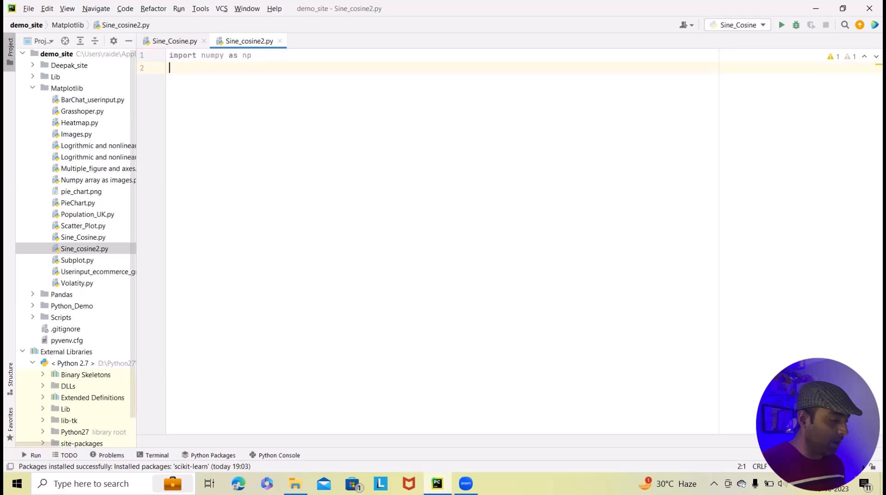
text(import matplotlib)
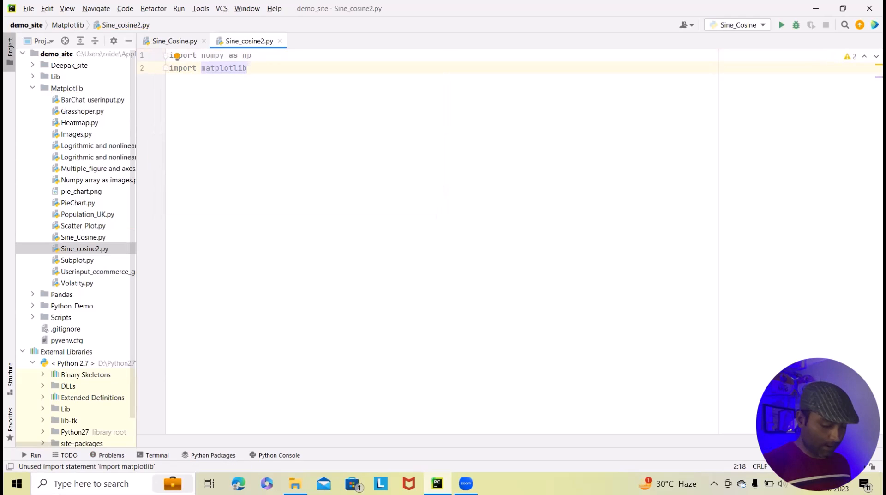
text(.p)
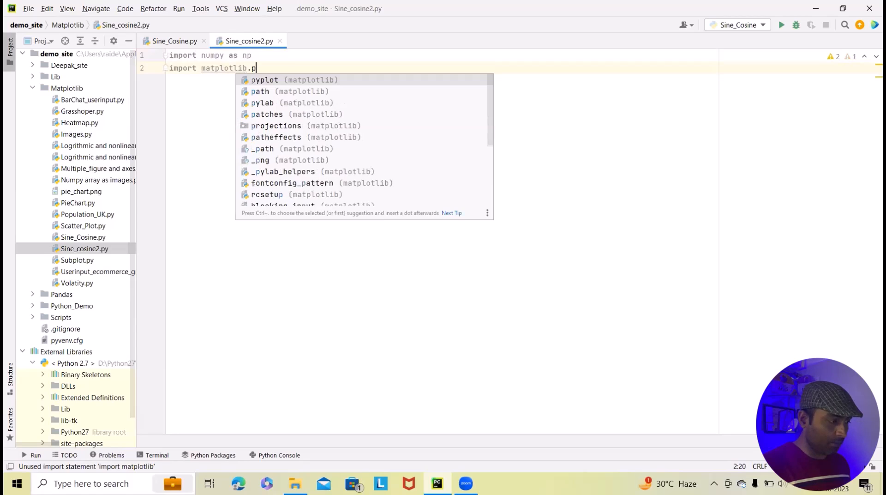
click(264, 80)
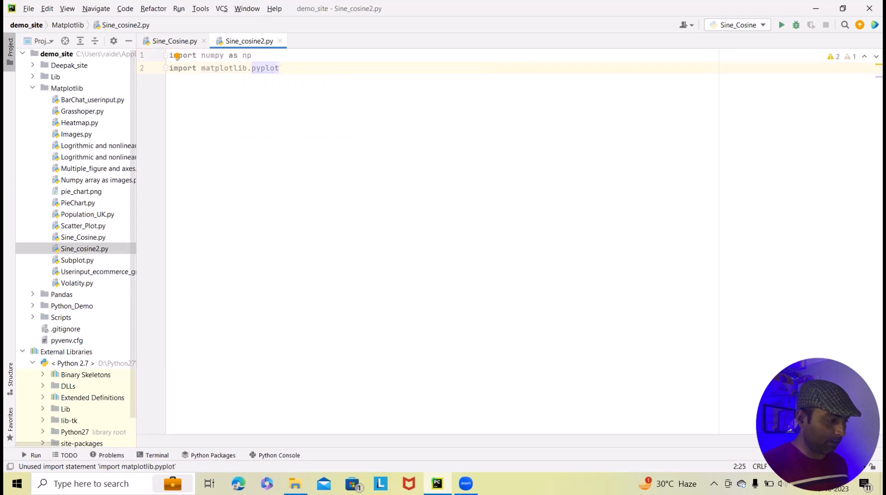
text(as pl)
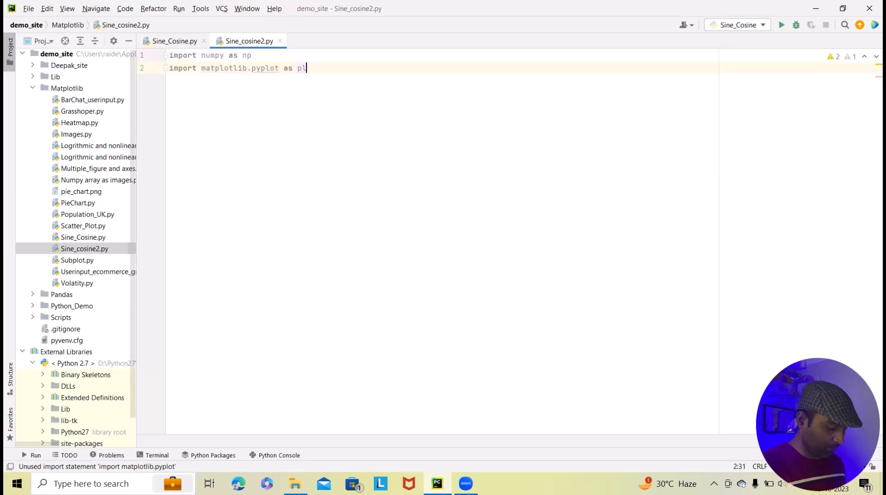
key(enter)
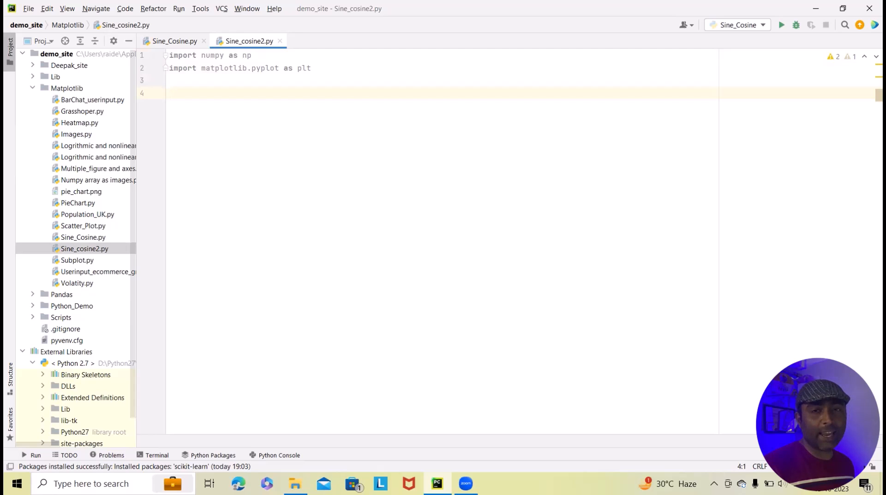
Step: Type x = np.linspace(0, 2*np.pi, 1000) on line 4, then start a new line
text(x)
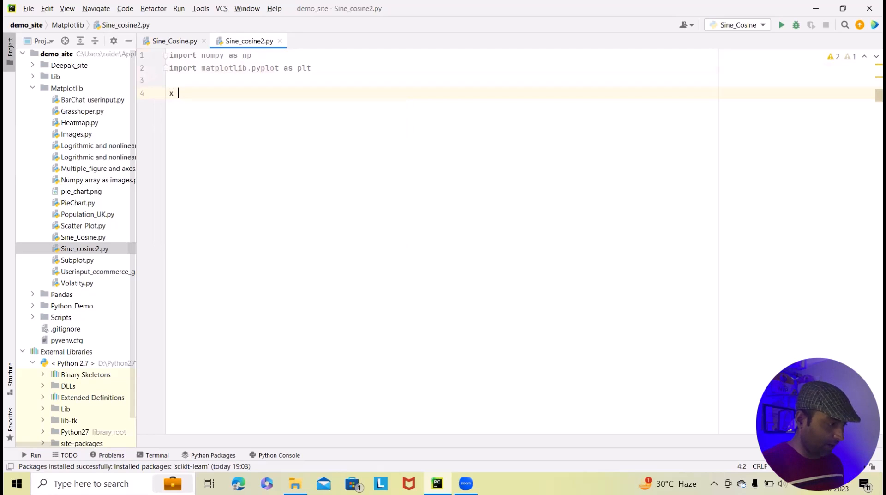
text(=)
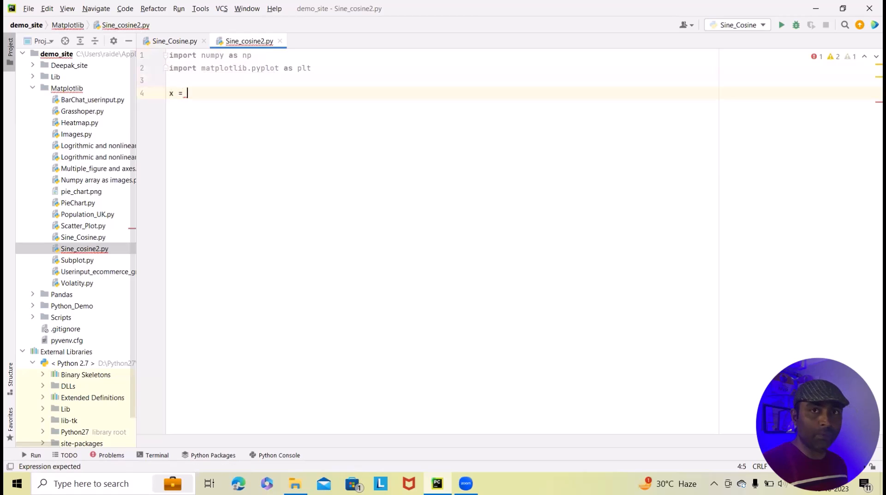
text(np.)
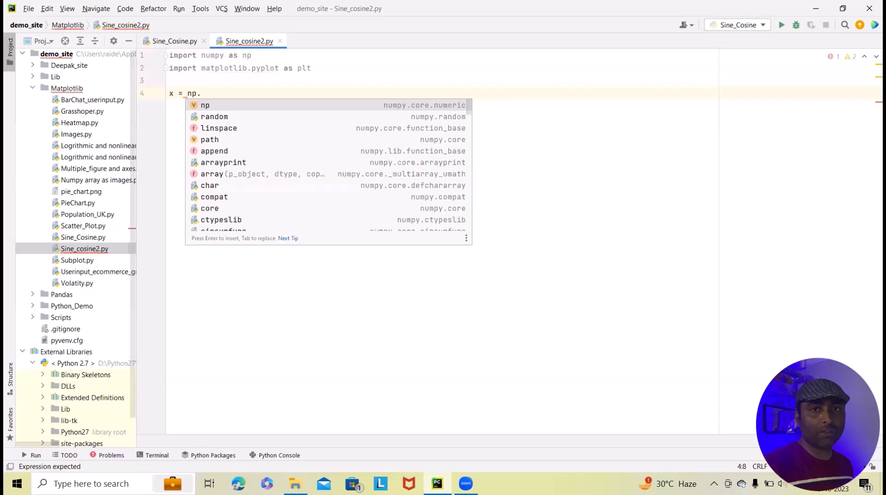
text(linspace)
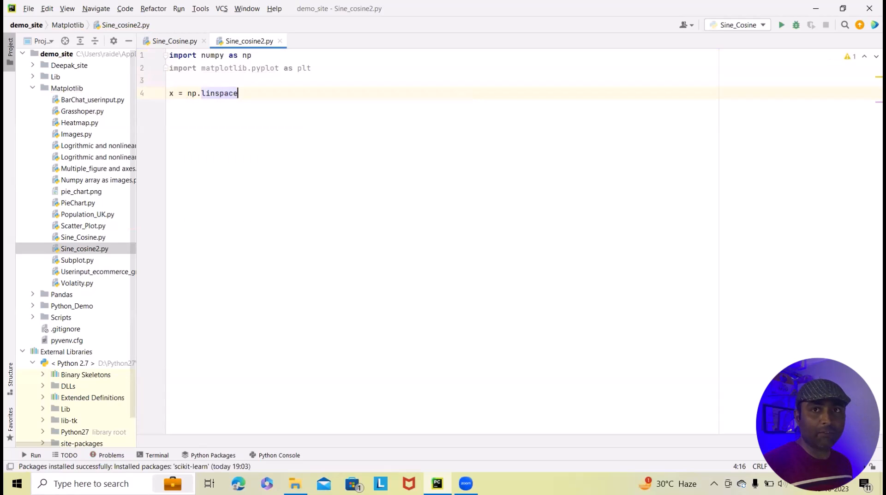
text(())
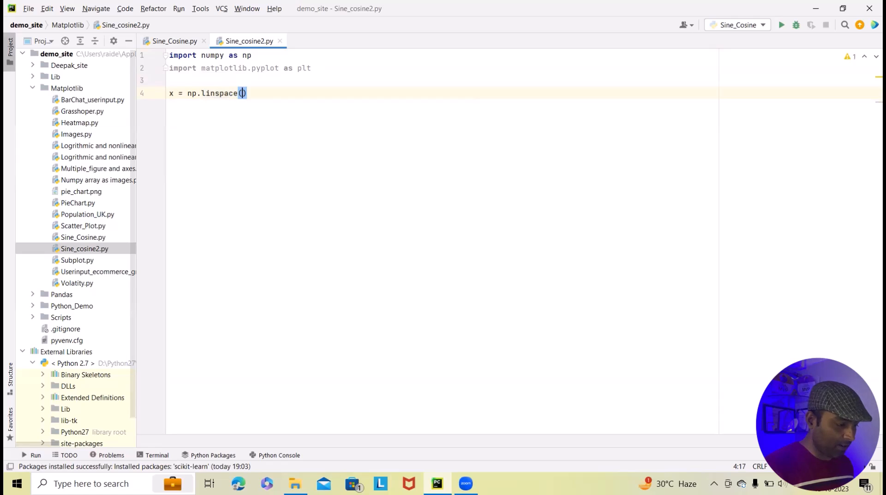
text(0,)
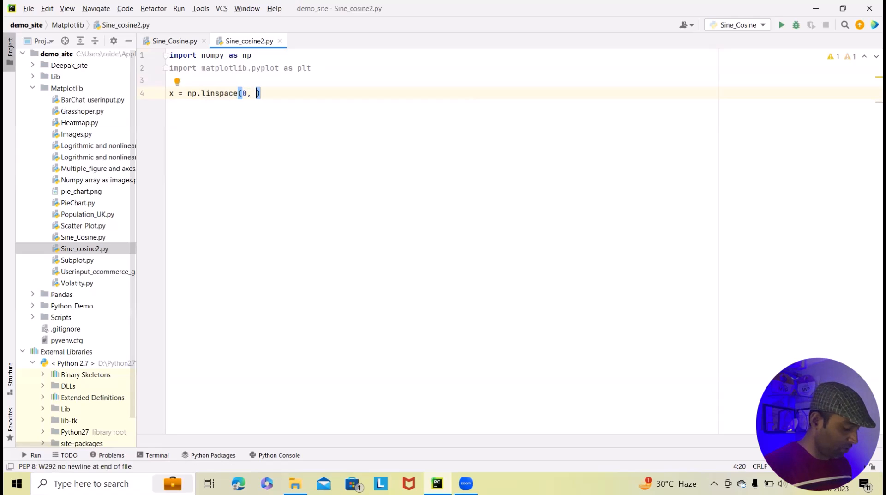
text(2)
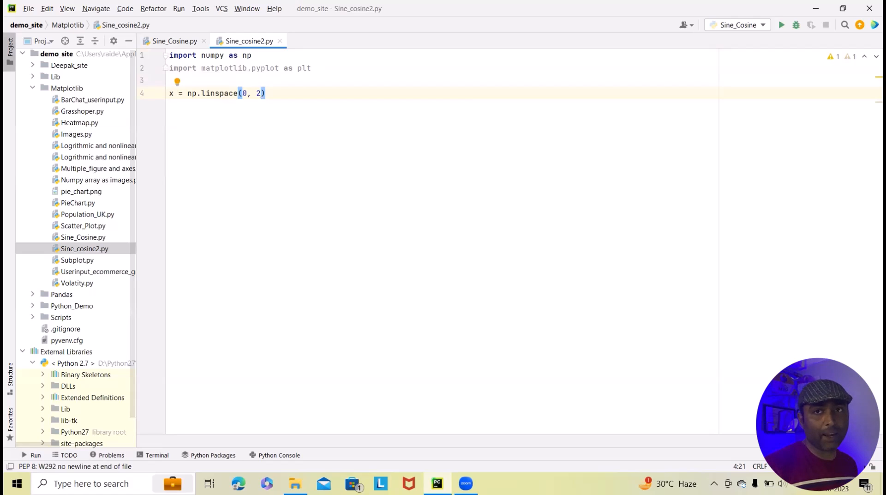
text(*)
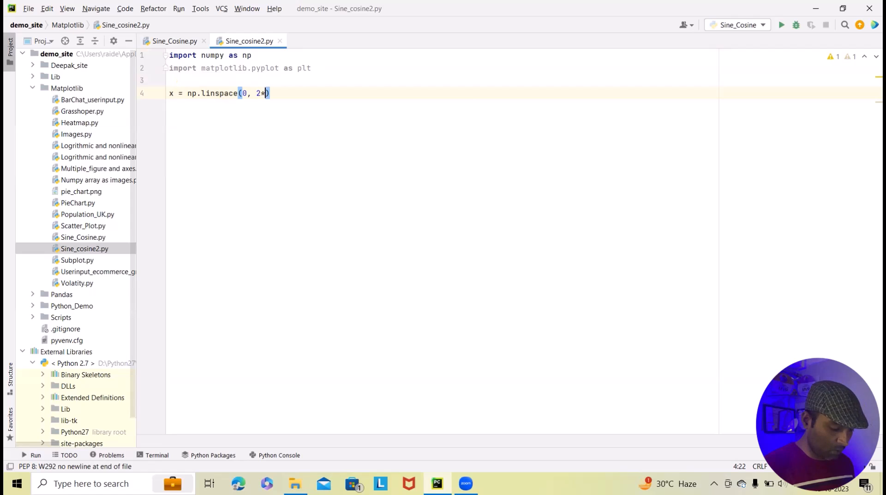
text(np.)
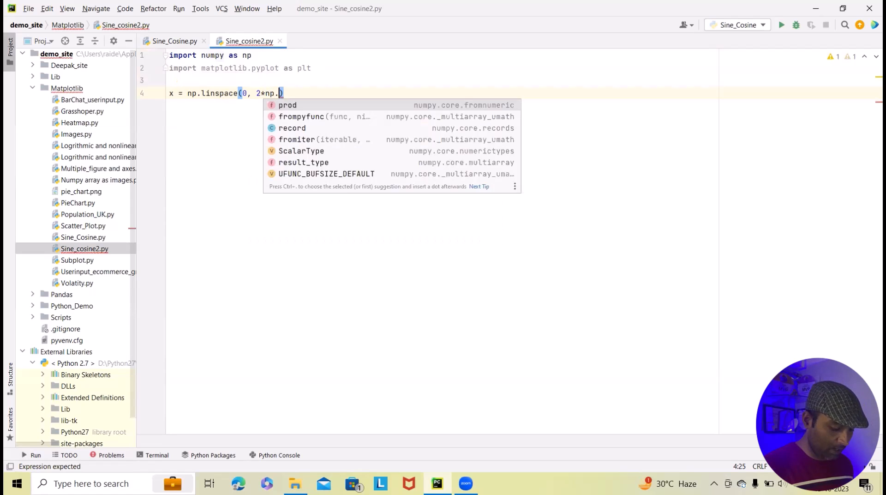
text(pi)
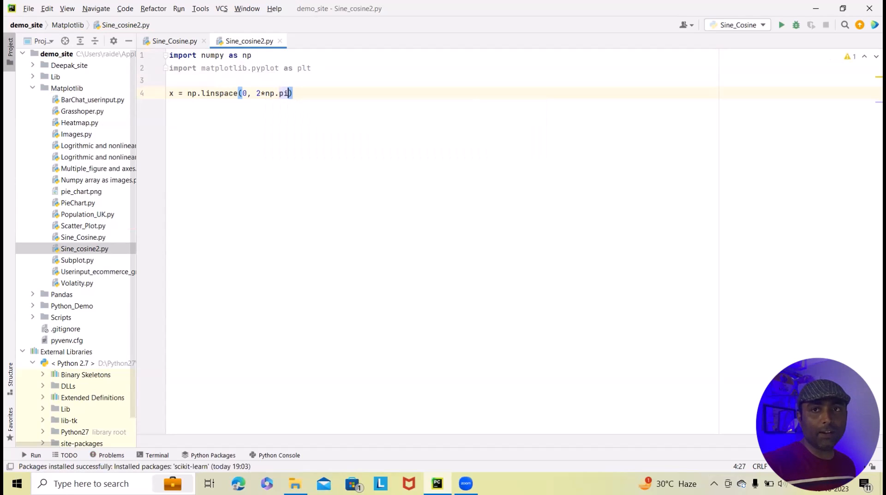
text(, 1)
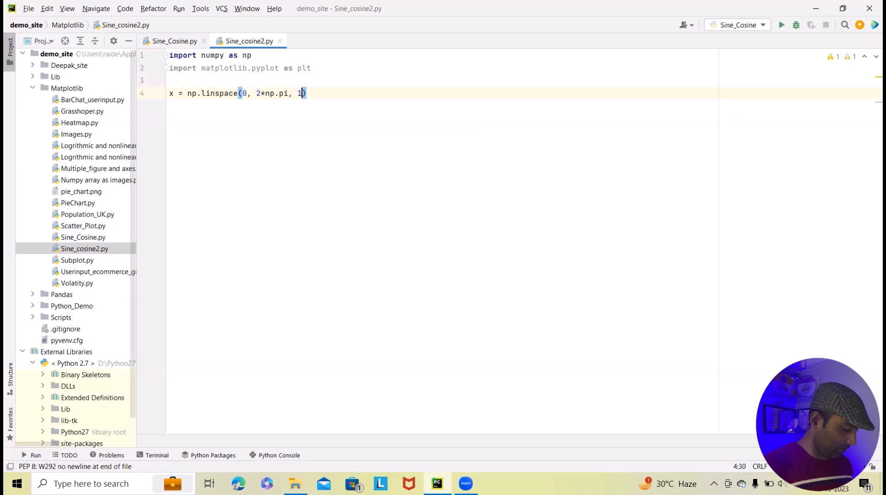
text(000)
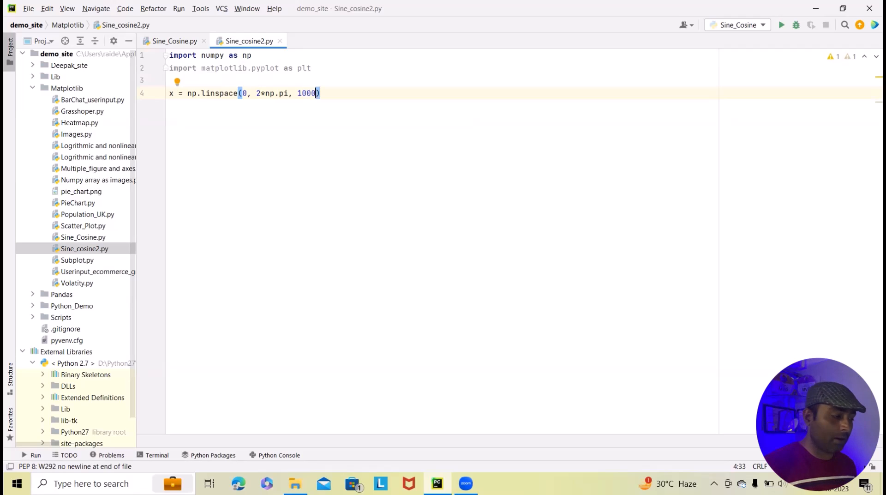
key(enter)
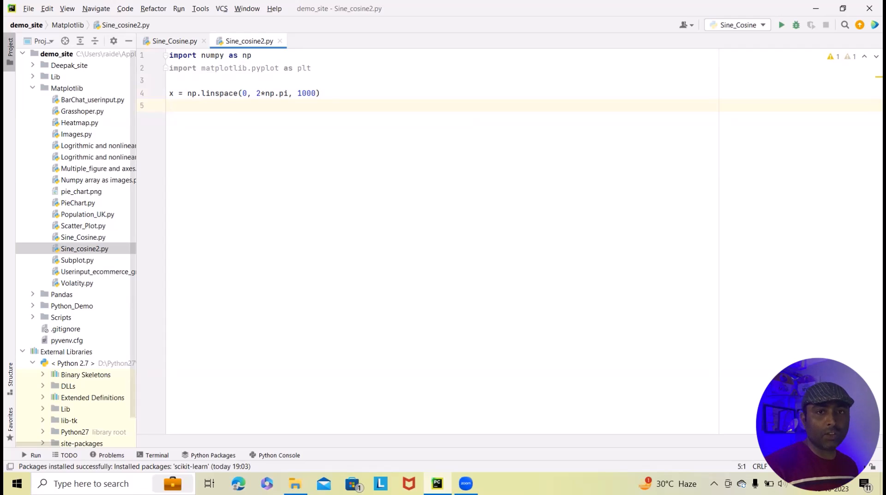
Step: Write the lines y_sin = np.sin(x) and y_cos = np.cos(x)
text(y s)
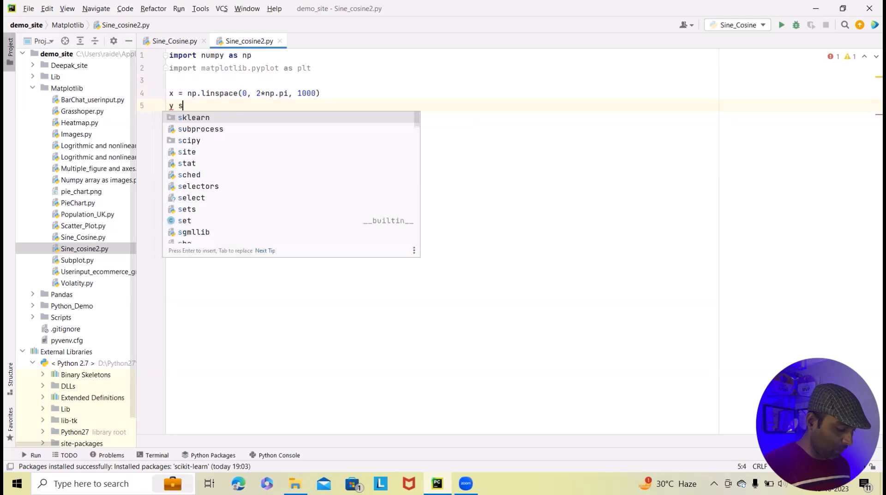
text(in)
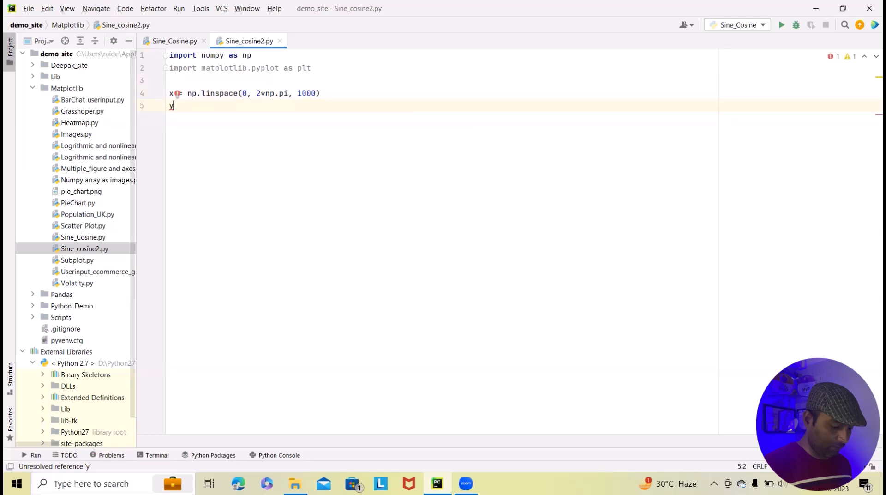
text(_sin=)
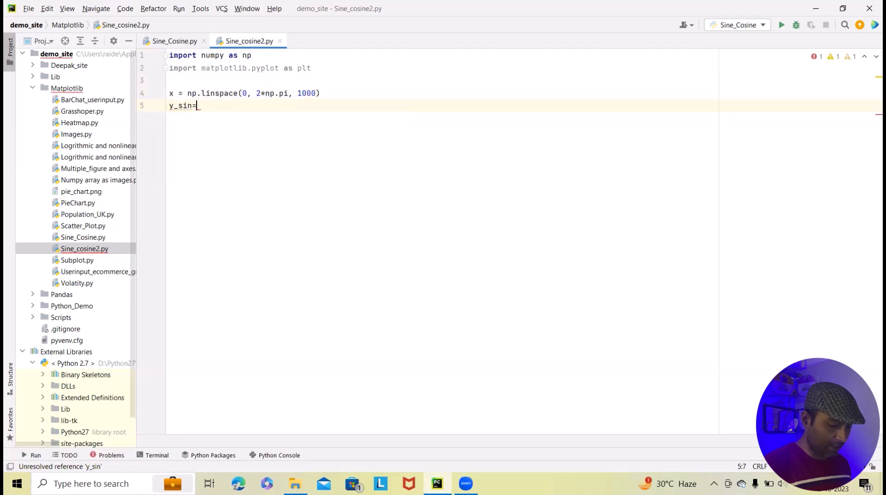
text(np)
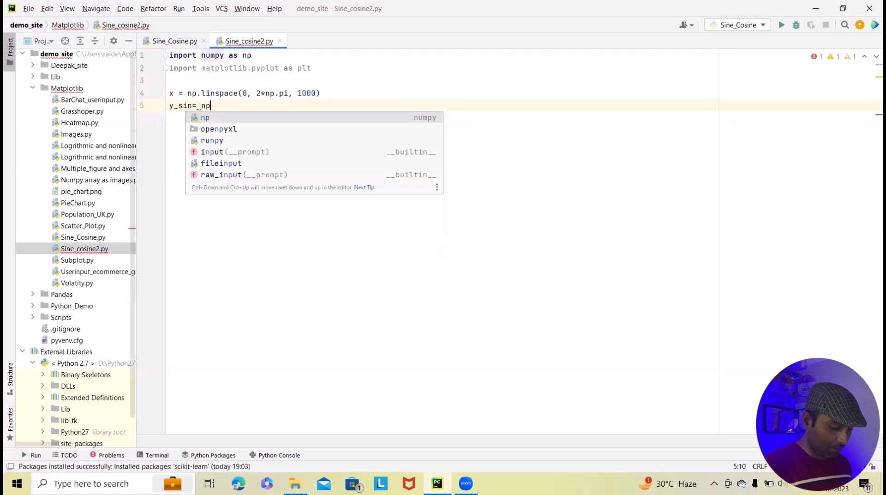
text(.sin(x)
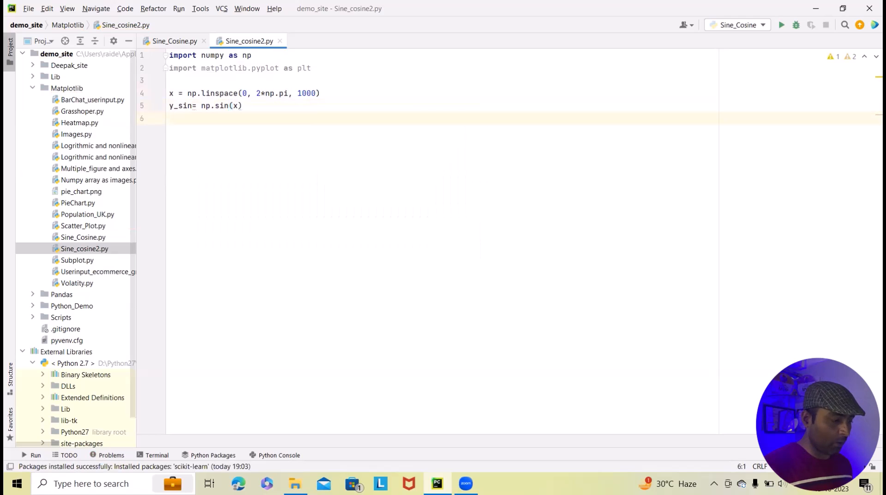
text(y)
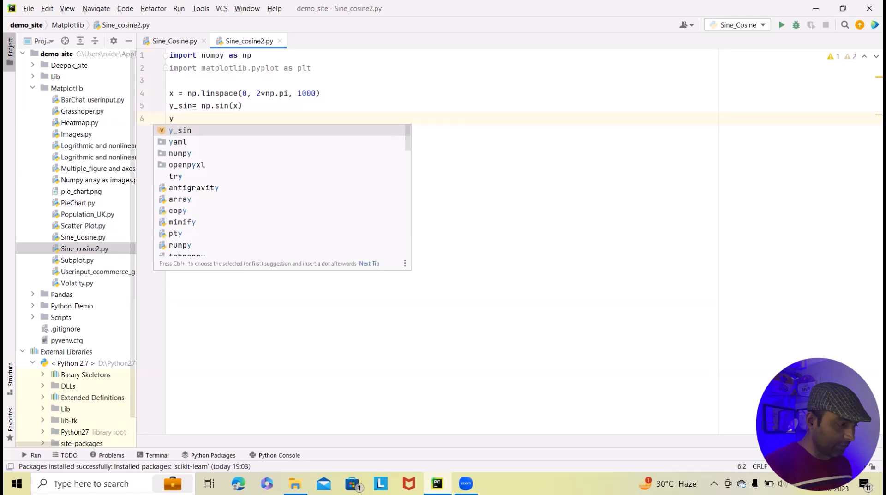
text(_cos)
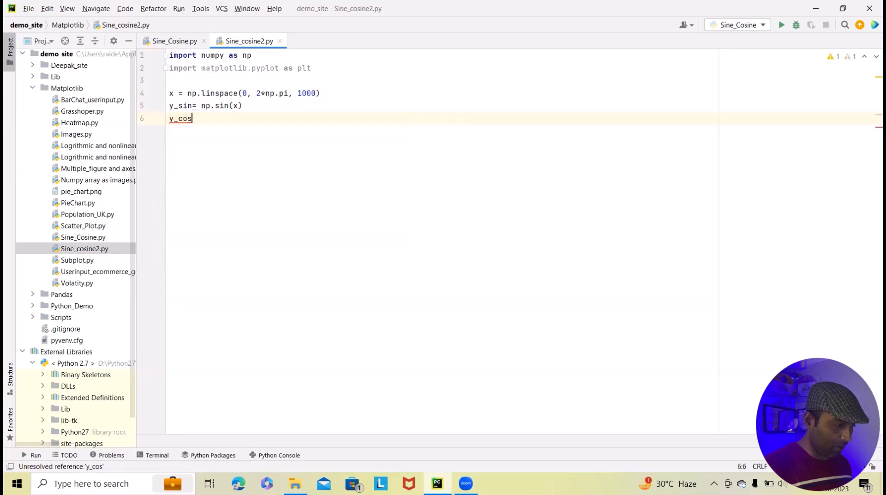
text(=)
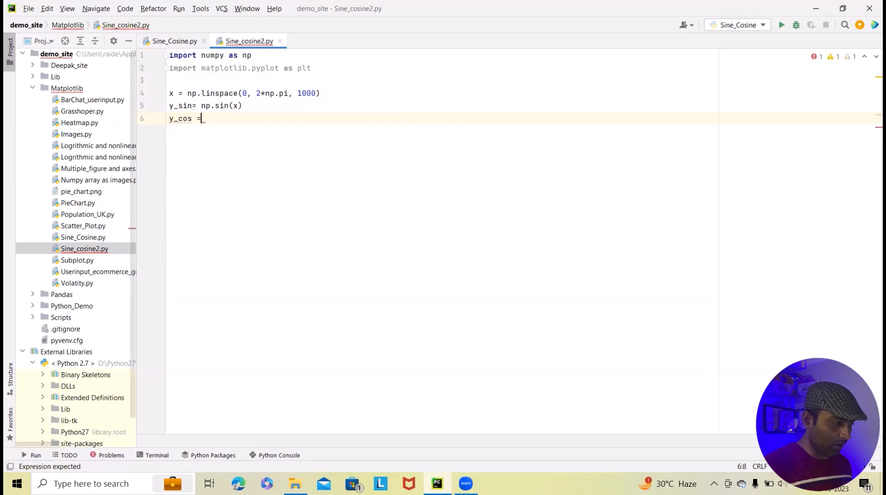
text(np.cos(x)
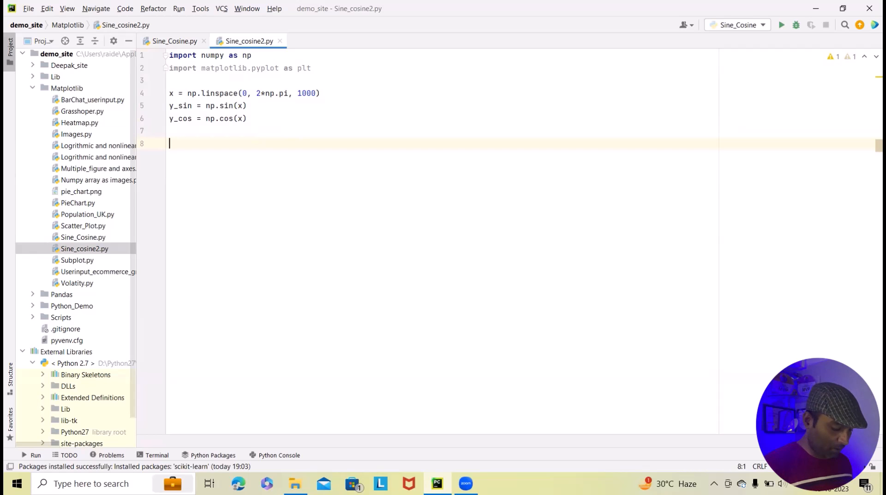
Step: Begin line 8 with fig, (ax1, ax2) = plt.subplots(2, 1, sharex=True
text(fi)
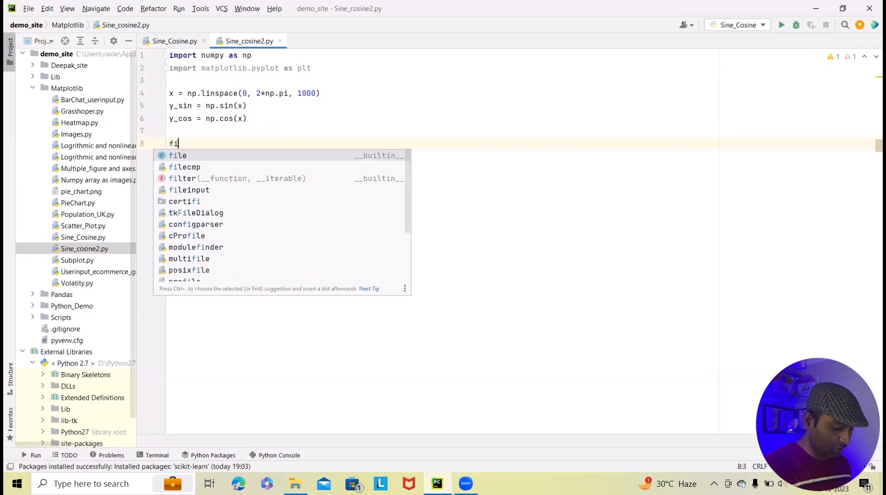
text(g, ()
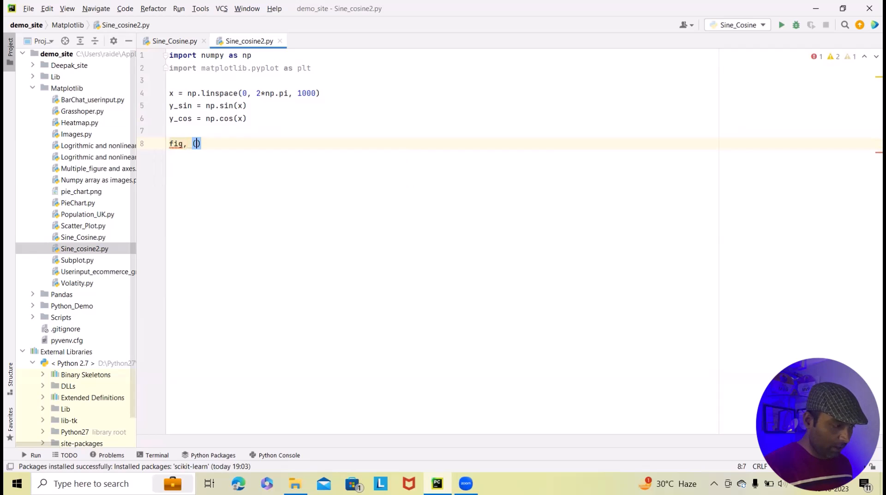
text(ax1)
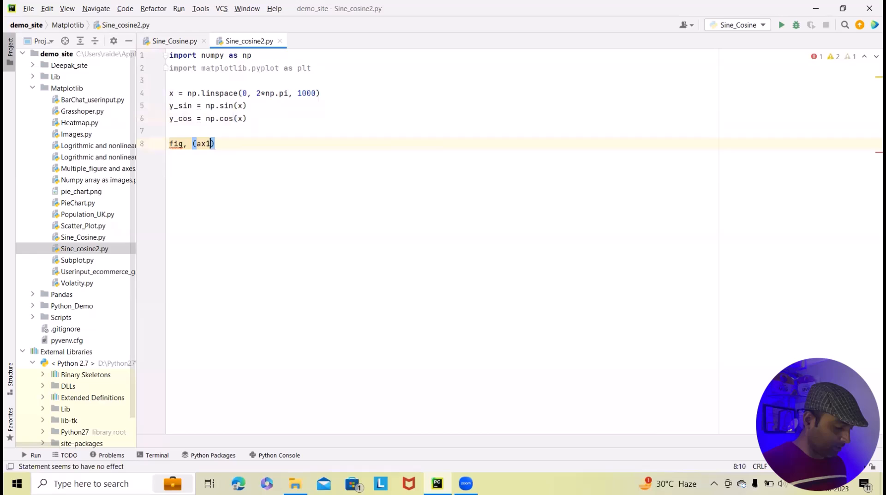
text(,)
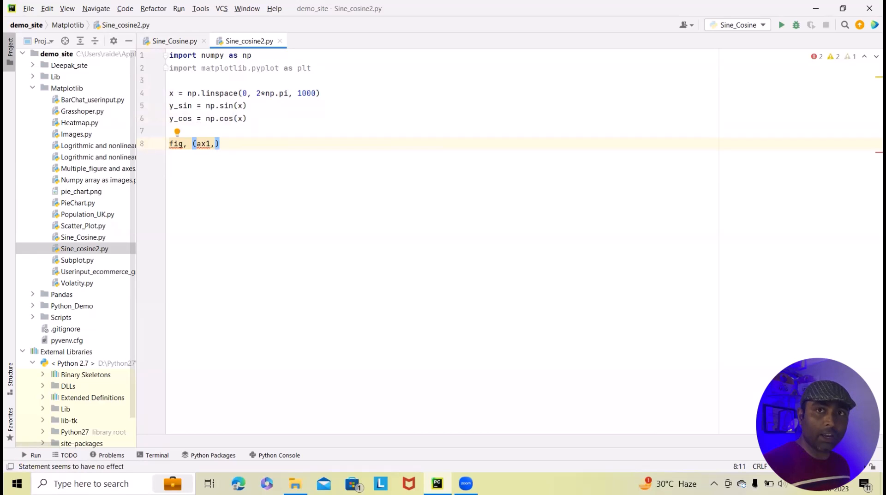
text(ax2)=)
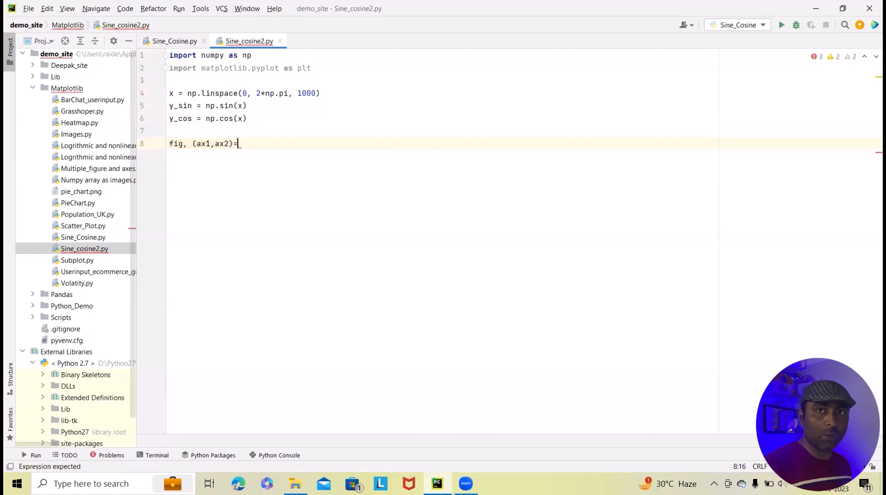
text(plt.)
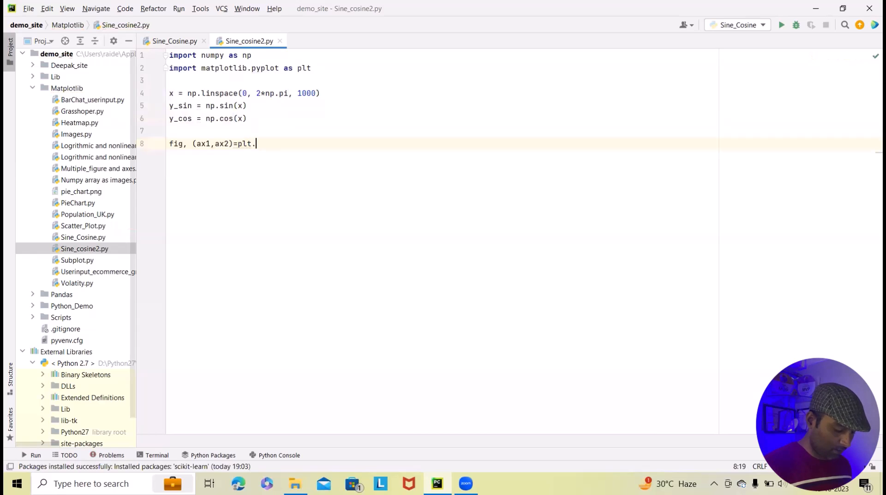
text(su)
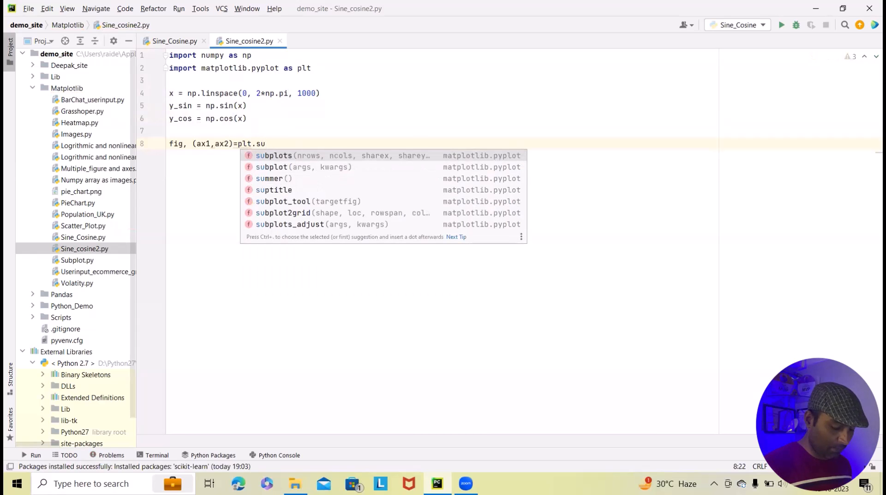
text(bplots(2))
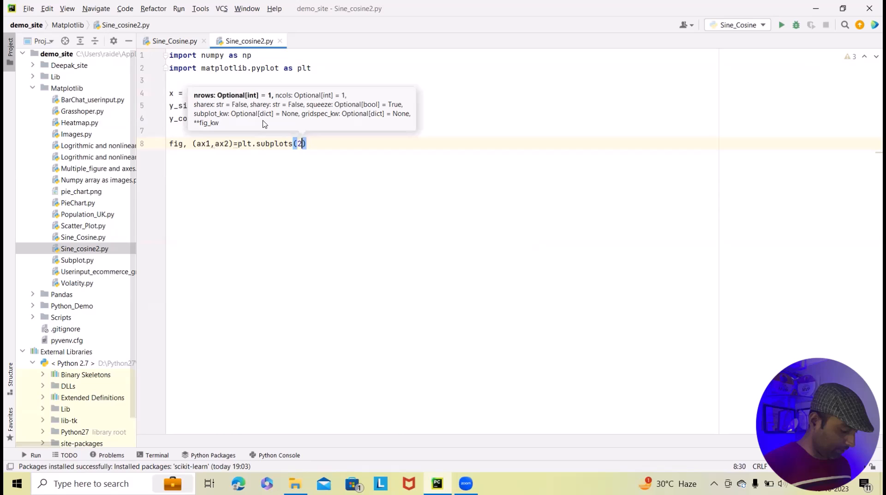
text(, 1)
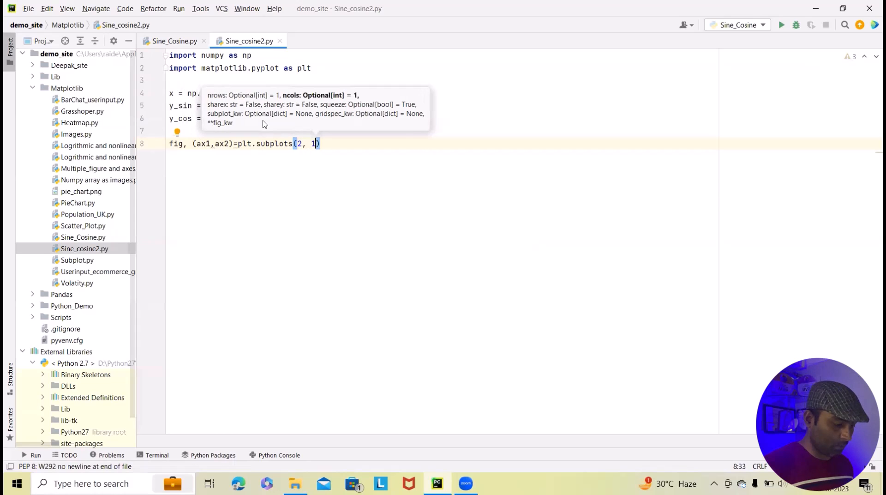
text(,)
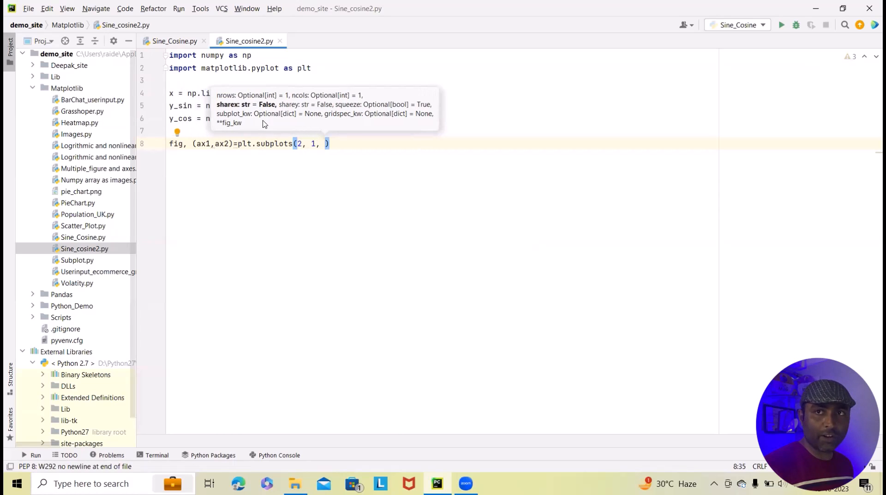
text(sharex=True, f)
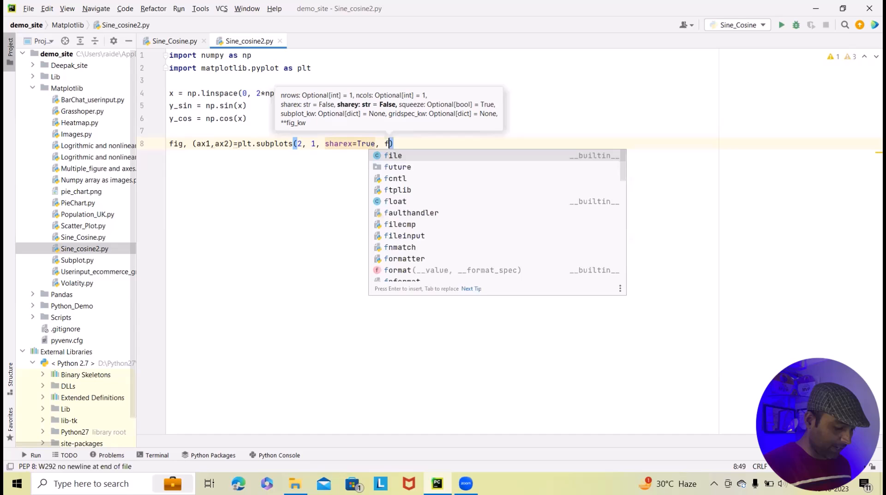
Step: Add the figsize (8, 6) argument to the subplots call
text(ig)
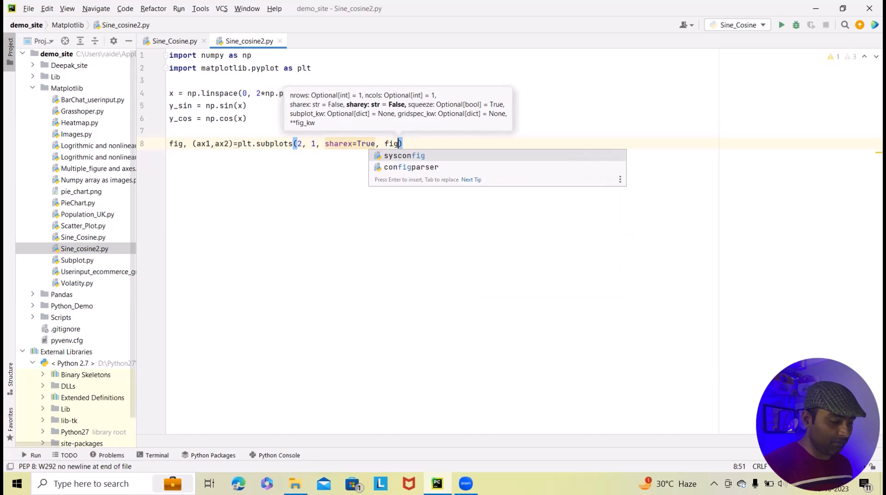
text(s)
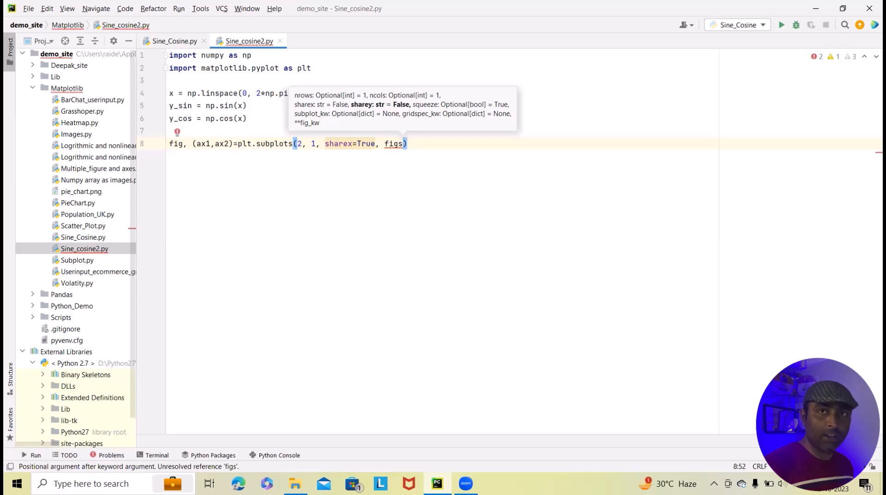
text(ize()
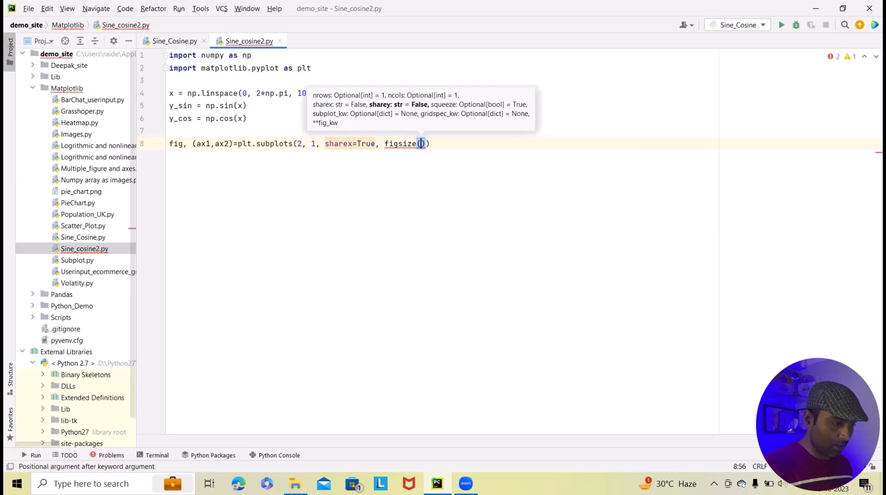
text(8,)
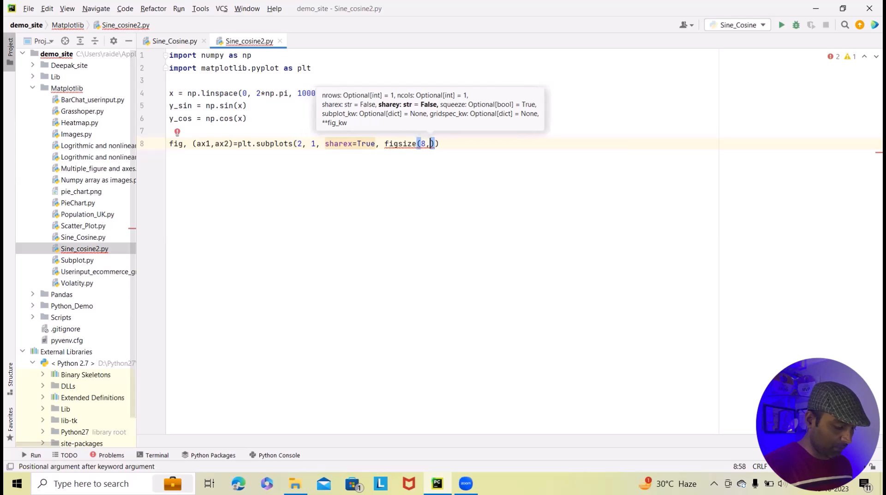
text(6)
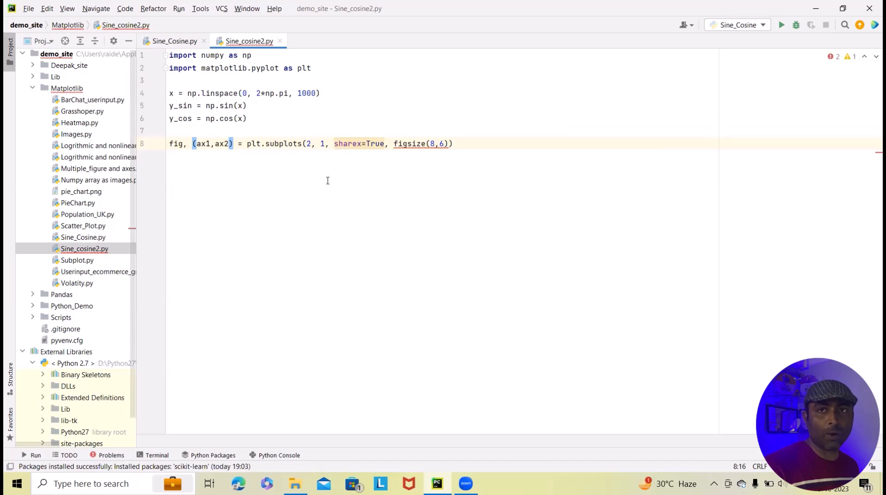
click(411, 143)
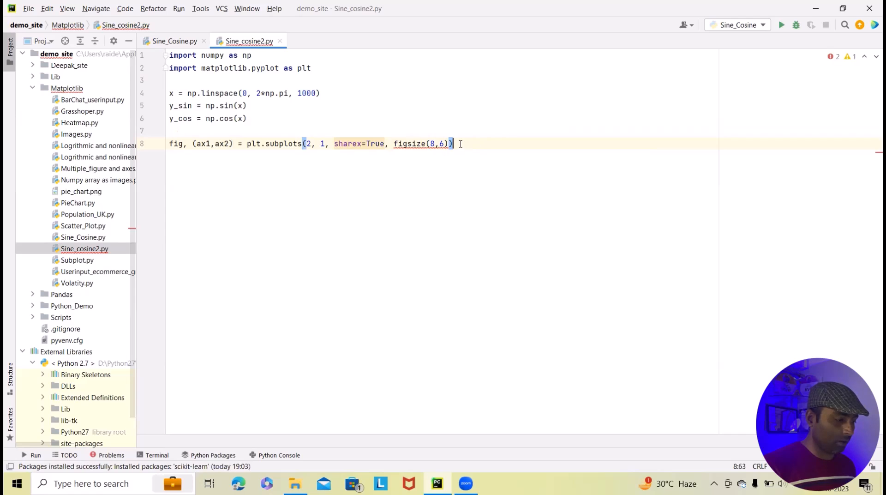
Step: Add ax1.plot(x, y_sin, label='Sine Wave', color='blue') below the subplots line
key(enter)
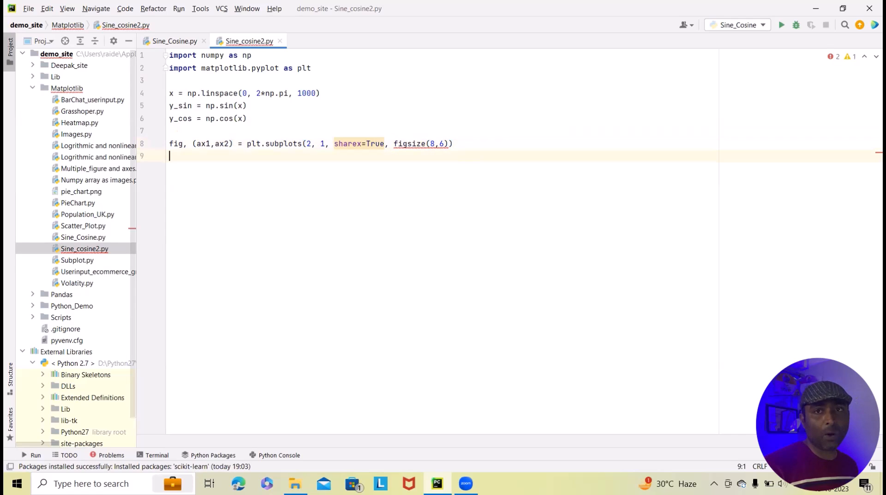
text(a)
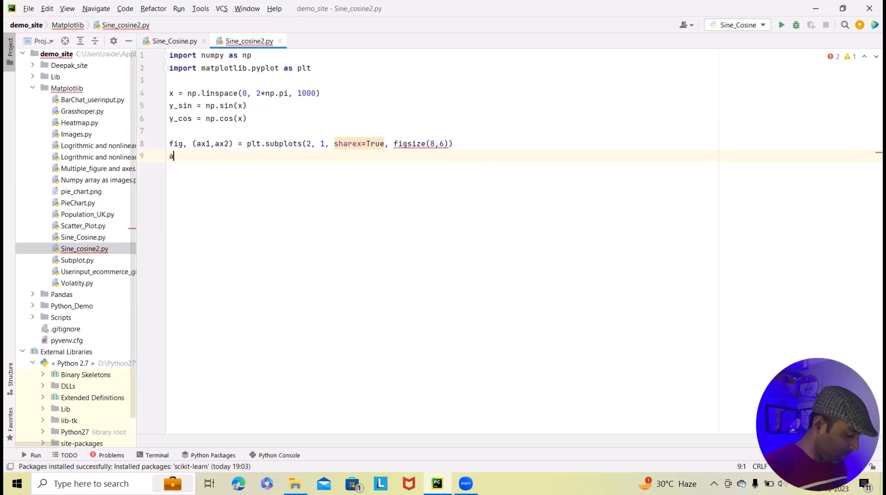
text(x1)
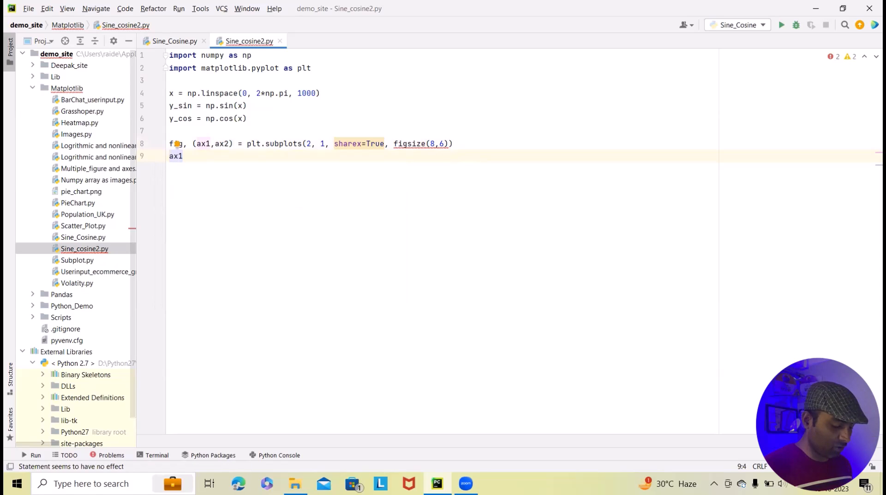
text(.a)
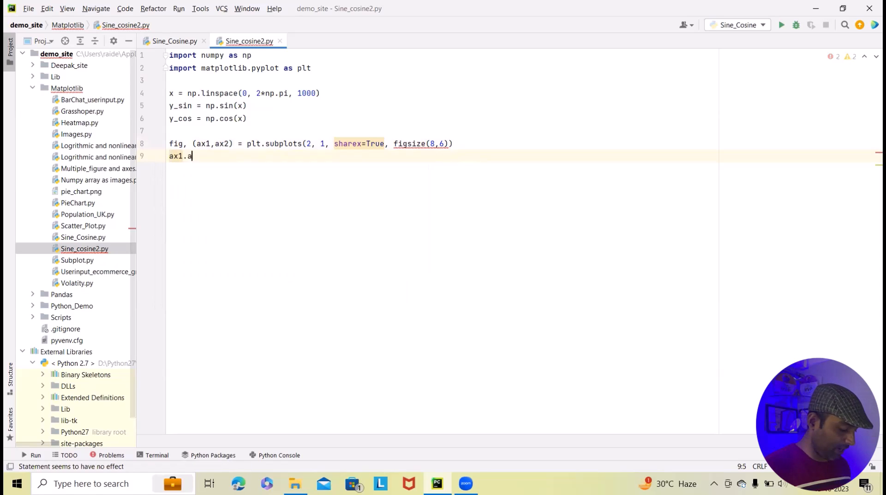
text(plot()
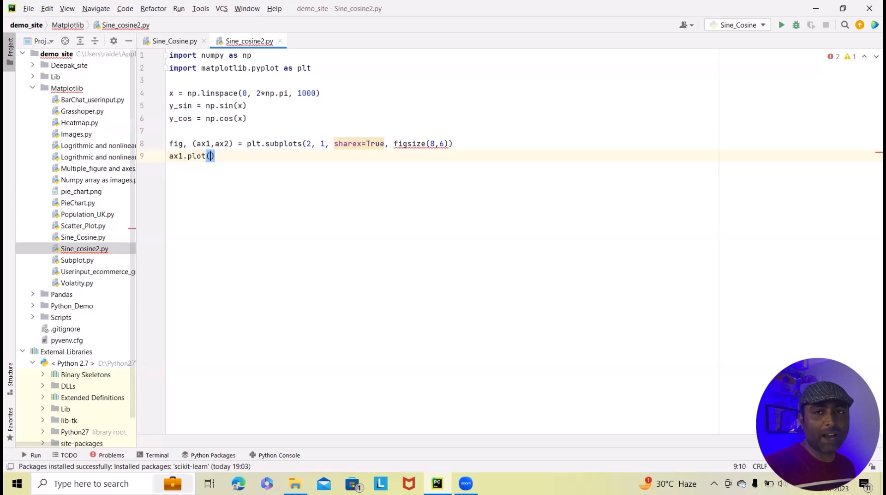
text(x,)
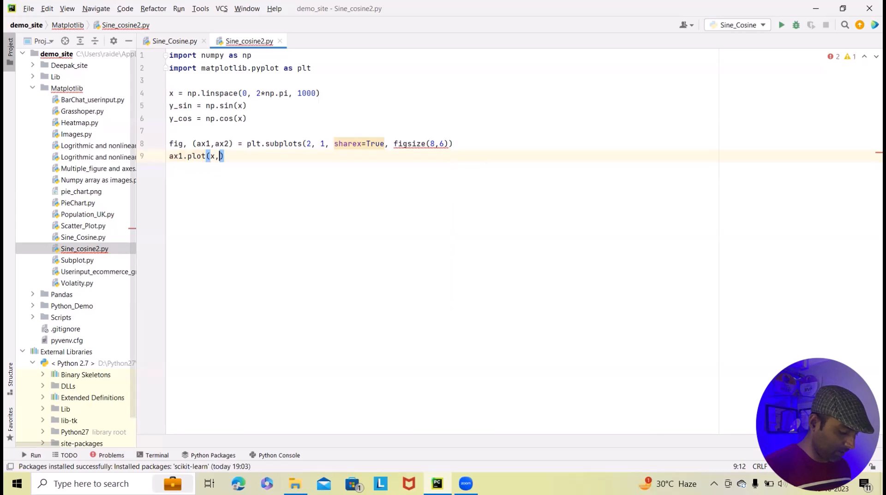
text(y,)
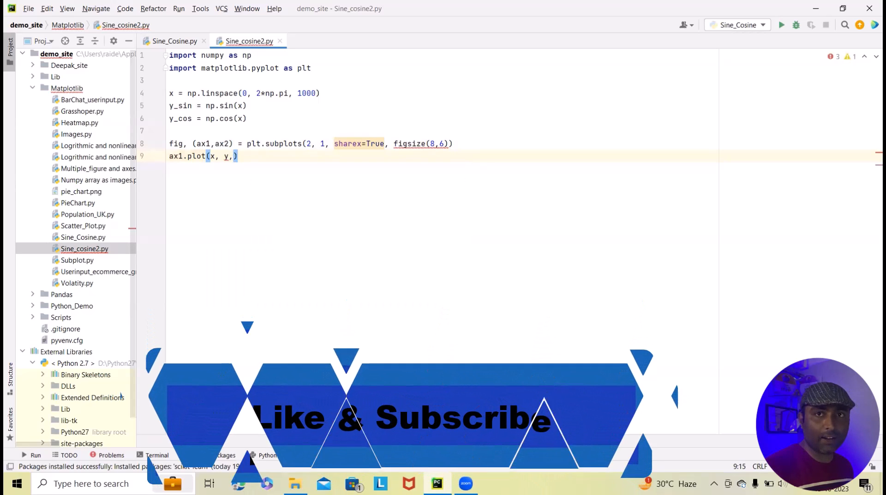
text(y_sin)
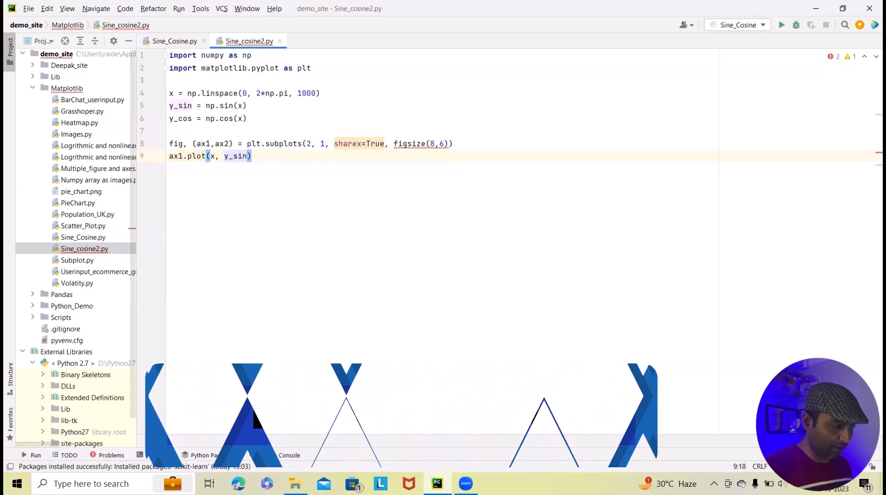
text(, l)
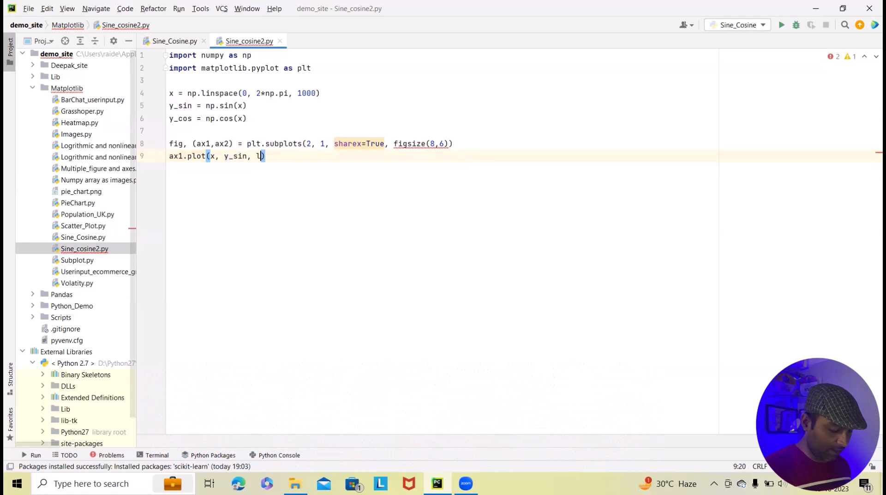
text(abel)
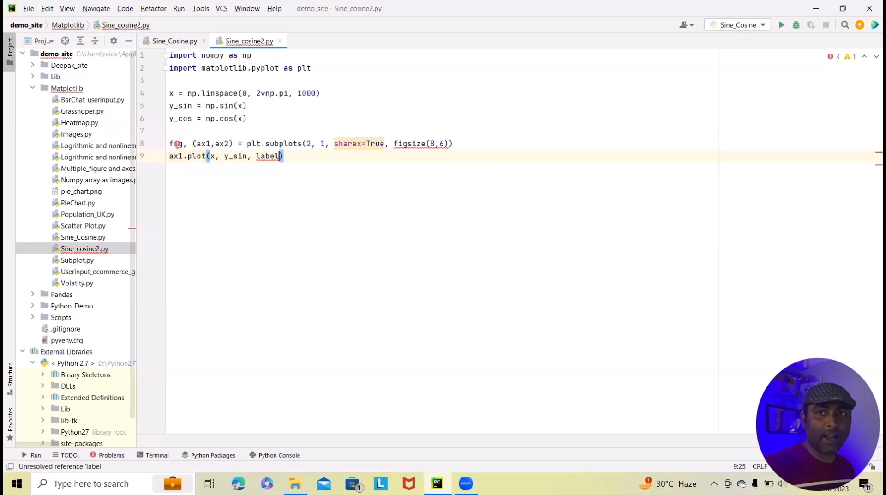
text(=)
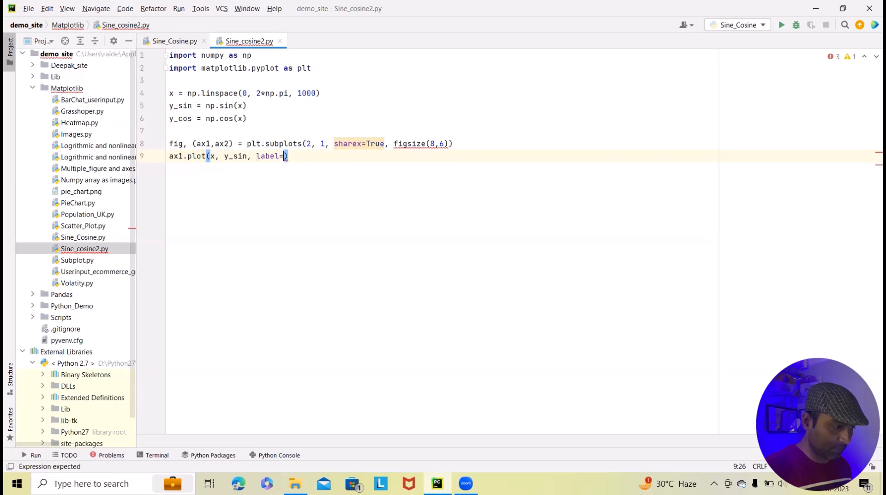
text('')
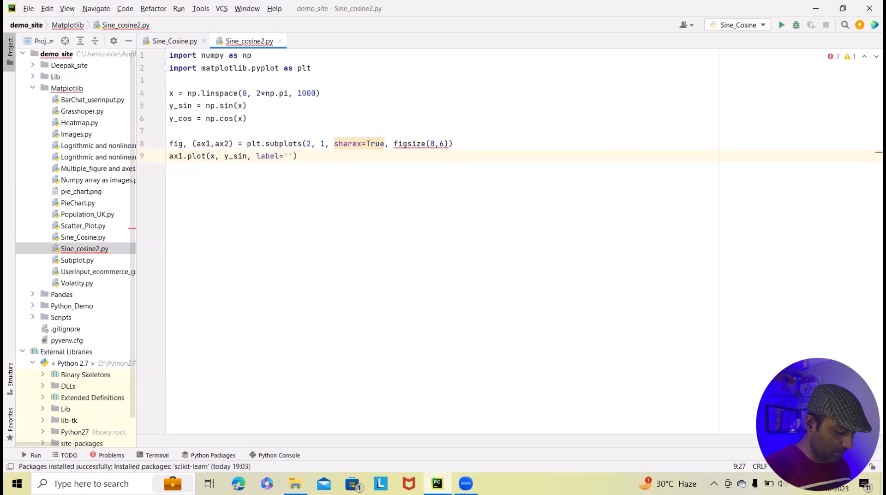
text(Sine)
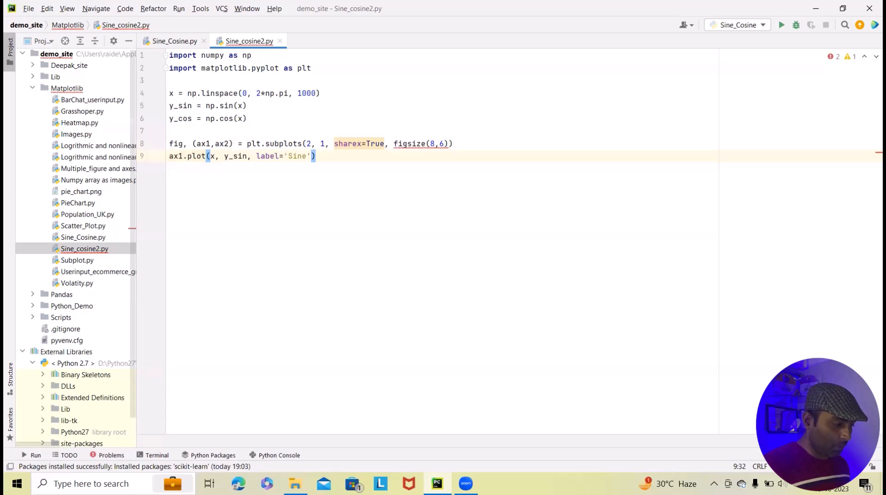
text(Wave',)
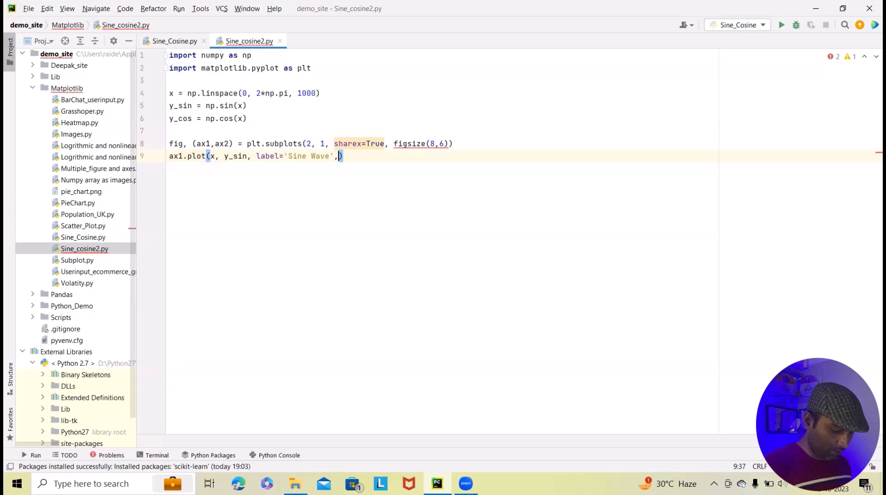
text(color)
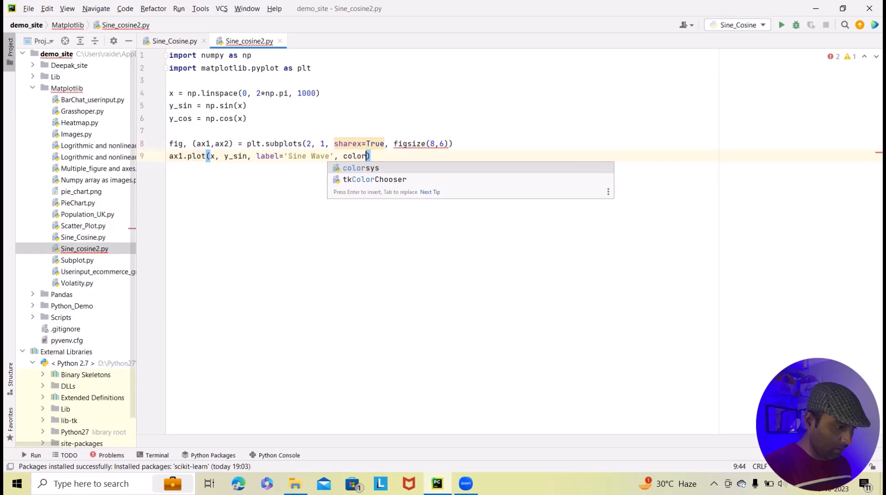
text(=)
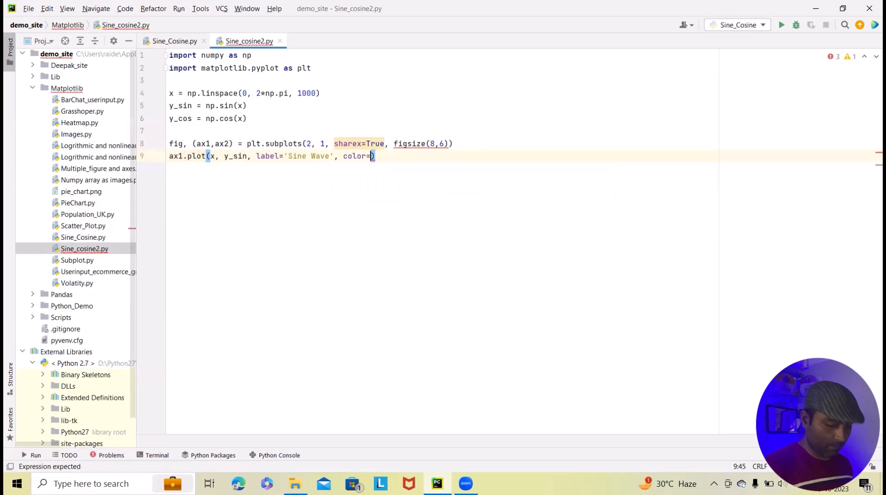
text('blue'))
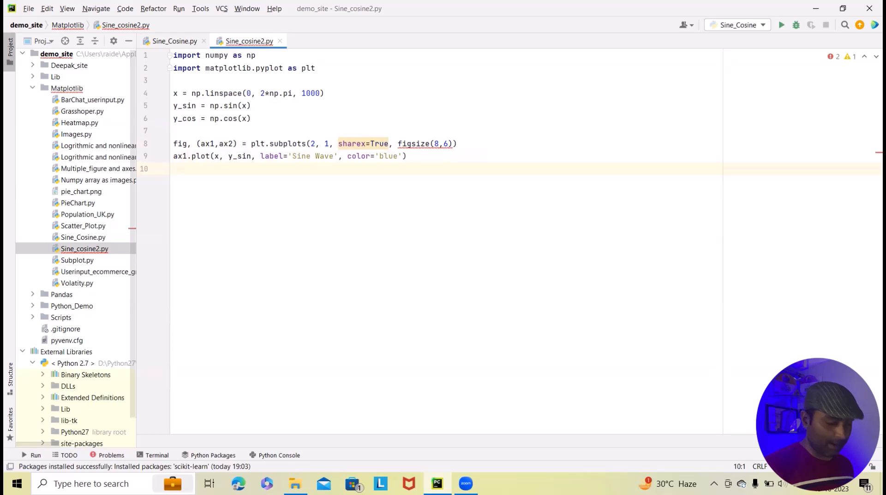
Step: Add an ax1 y-axis label 'Amplitude'
text(ax)
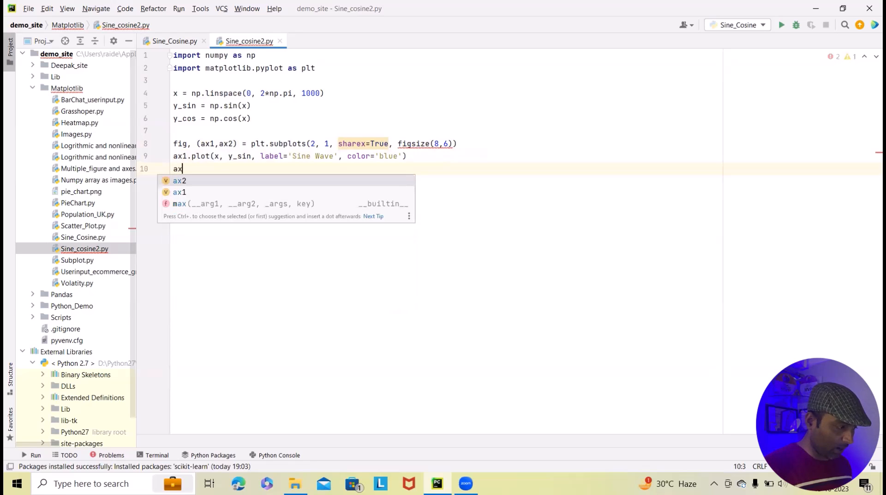
text(1_label)
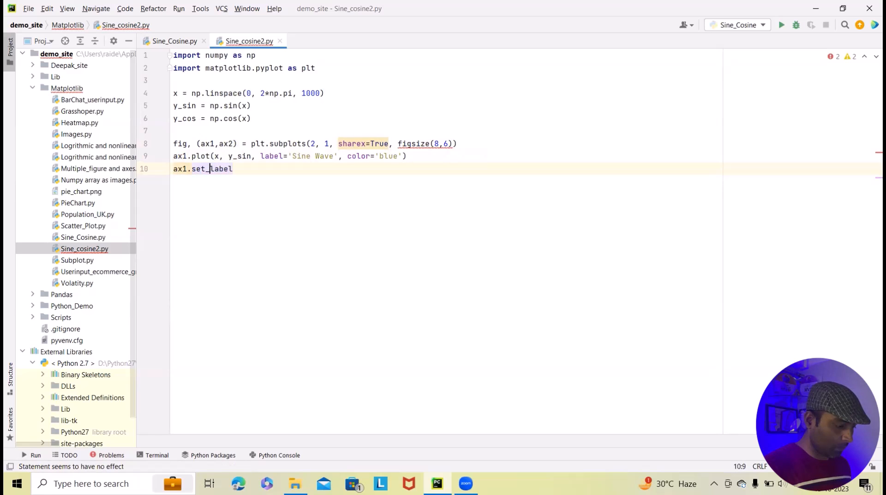
text(y)
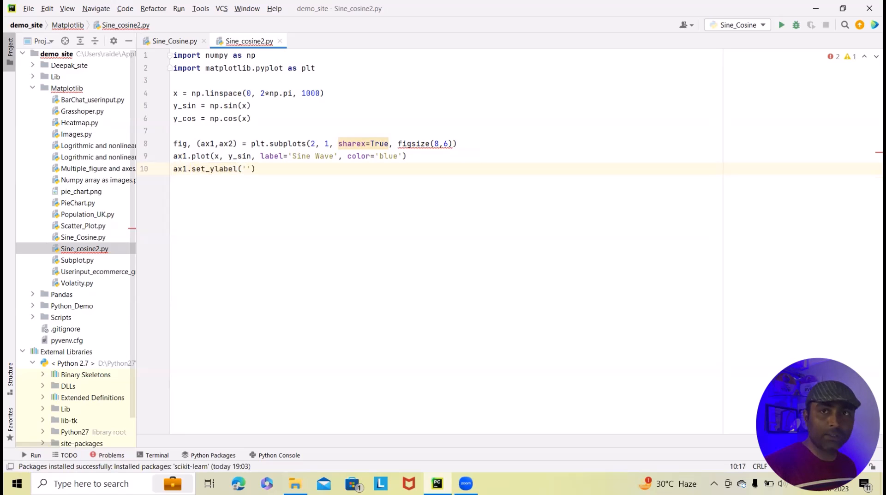
text(Ampli)
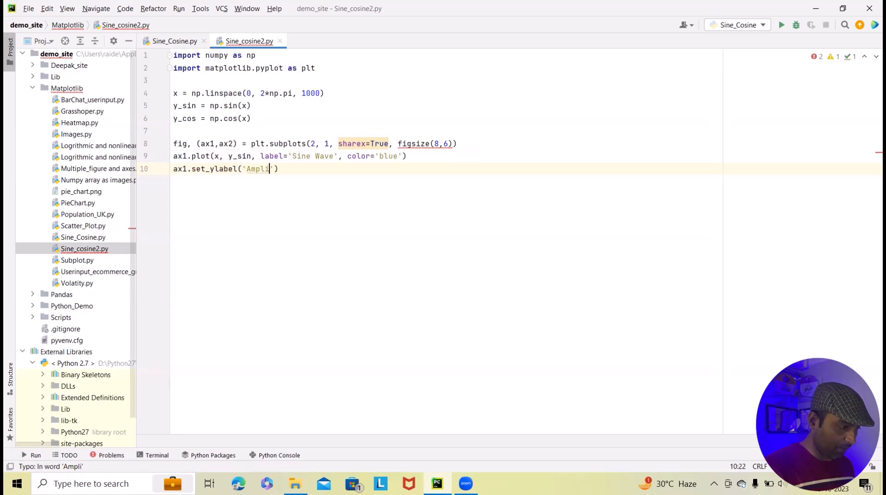
text(tude)
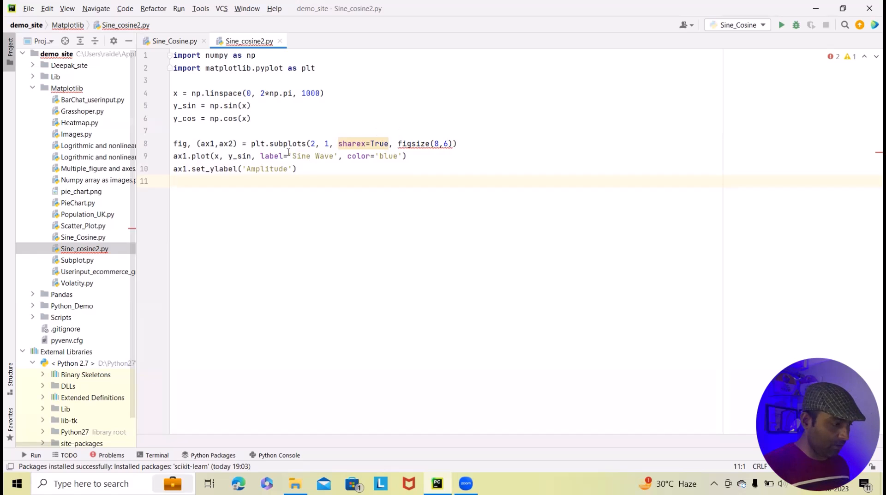
Step: Reuse the label line as set_title('Sine Wave') and add ax1.legend()
triple_click(235, 168)
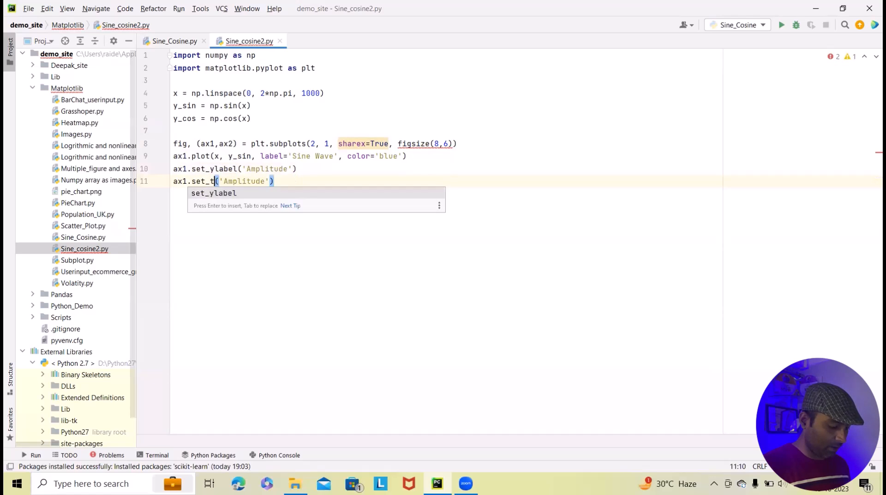
text(itle)
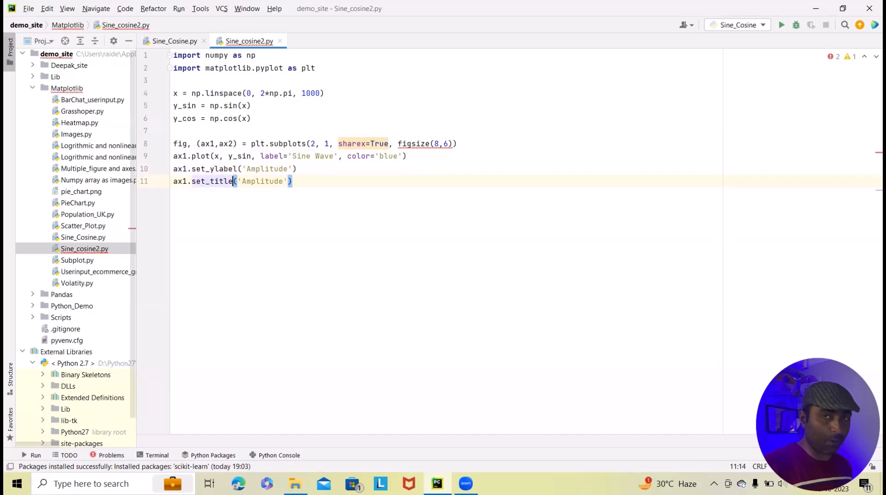
mouse_move(124, 198)
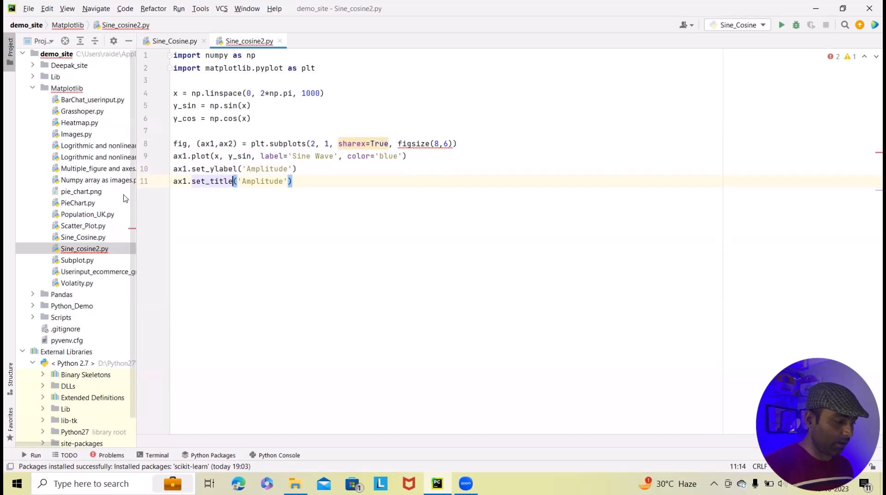
double_click(262, 181)
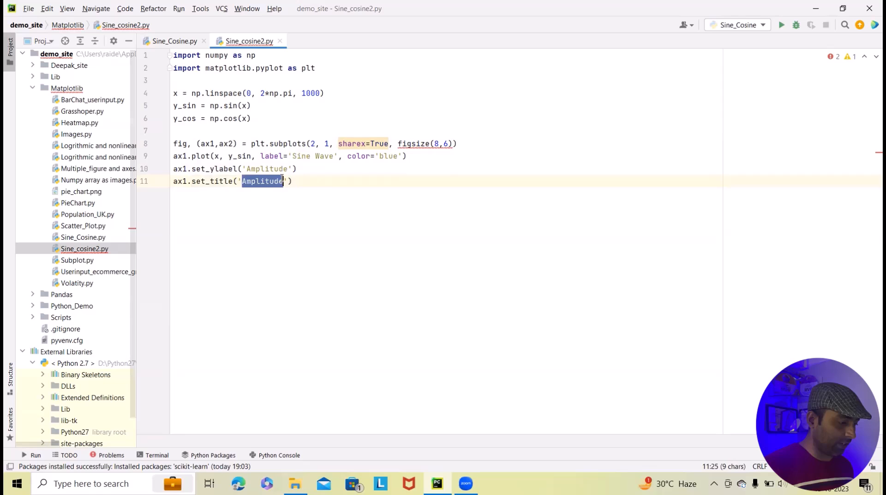
text(Sine Wave)
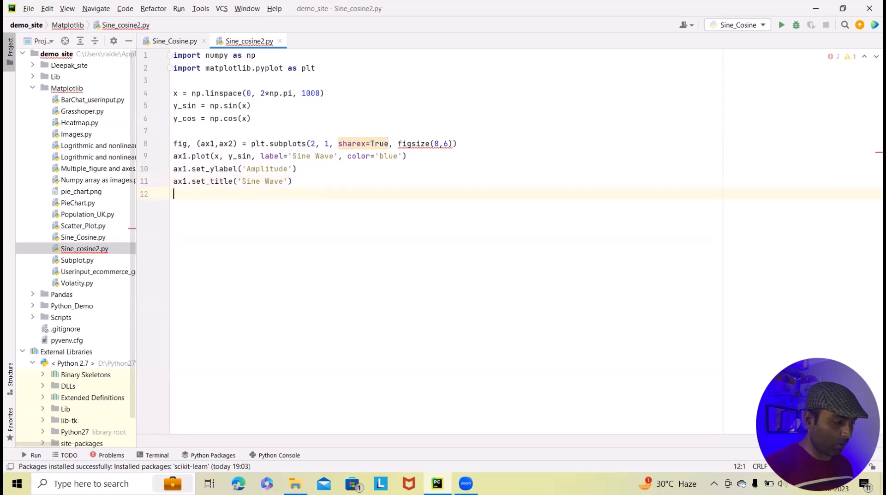
text(ax1)
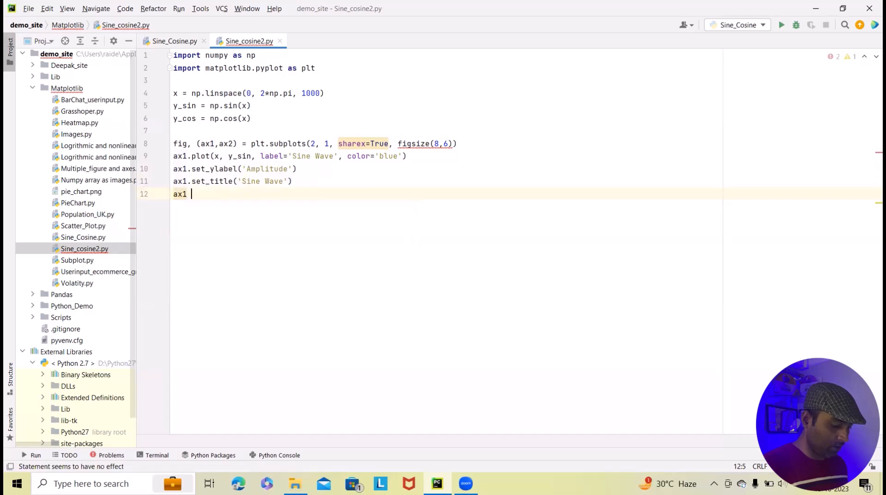
text(.legend()
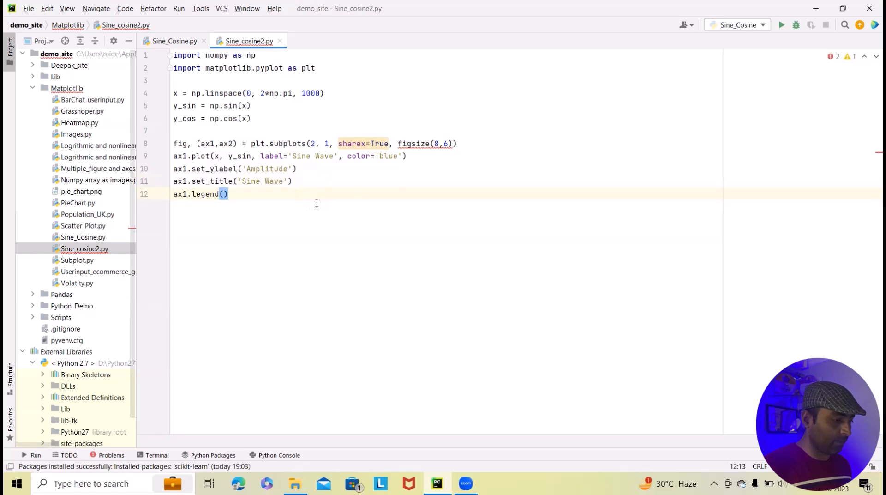
mouse_move(194, 201)
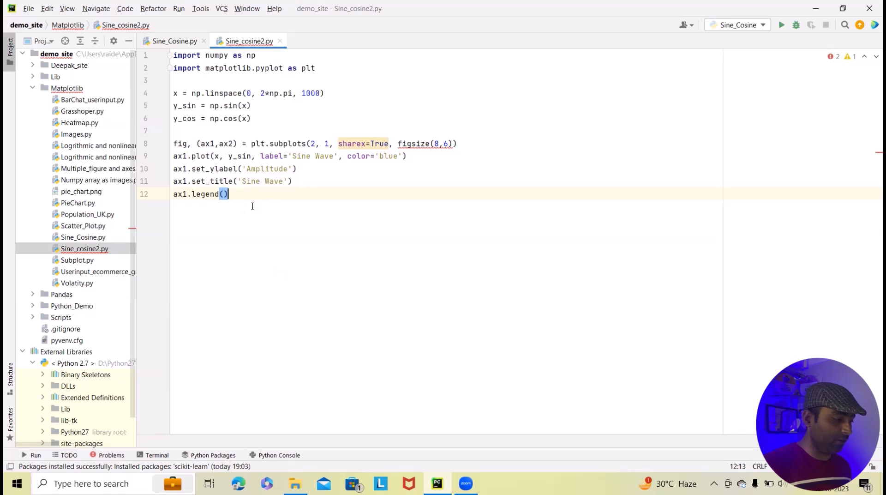
Step: Duplicate the sine block and edit it to plot y_cos in Red as 'Cosine Wave'
drag(175, 143, 229, 194)
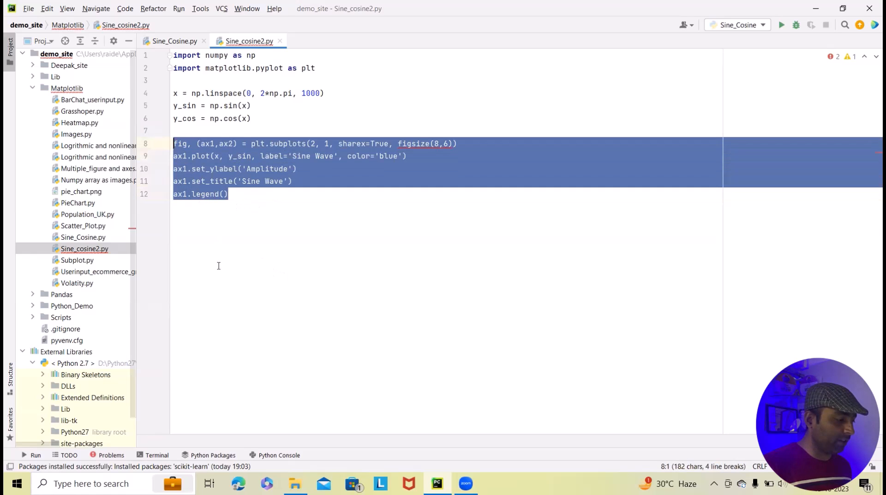
click(229, 194)
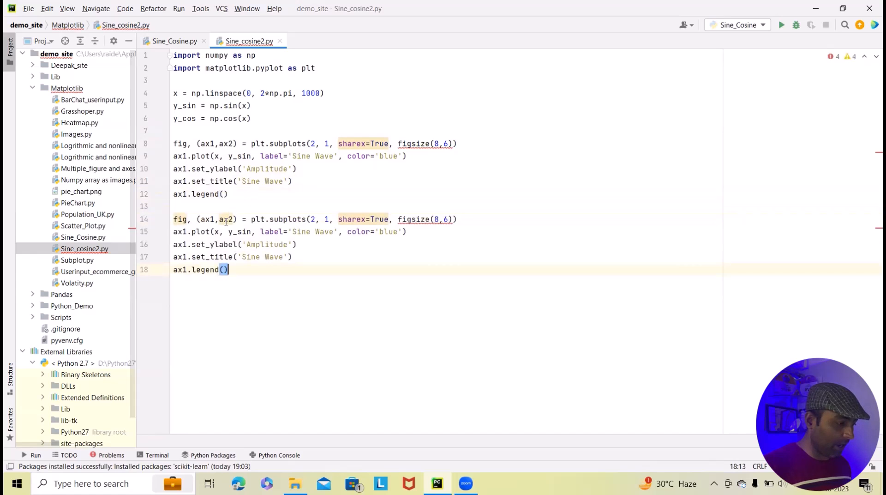
mouse_move(242, 231)
text(2)
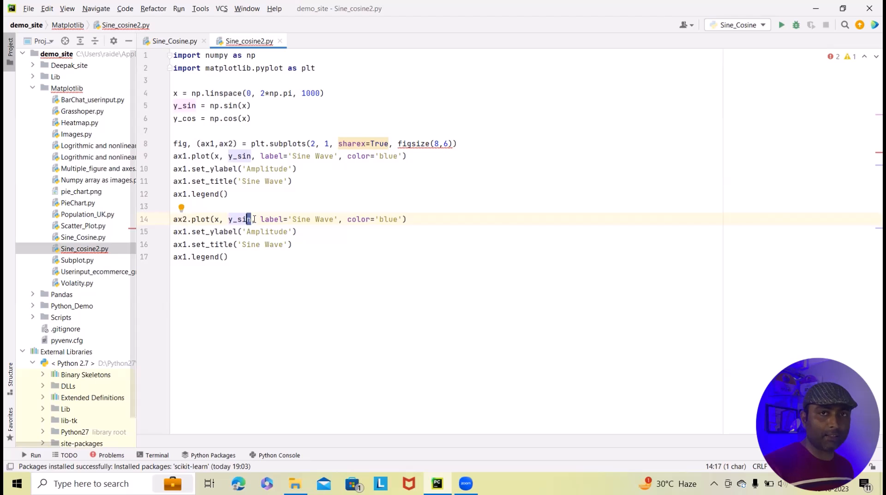
text(y_cos)
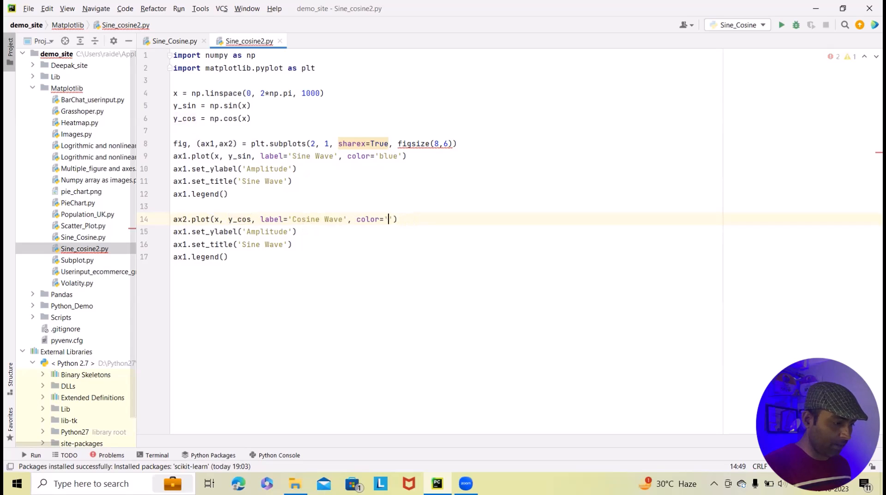
text(Red)
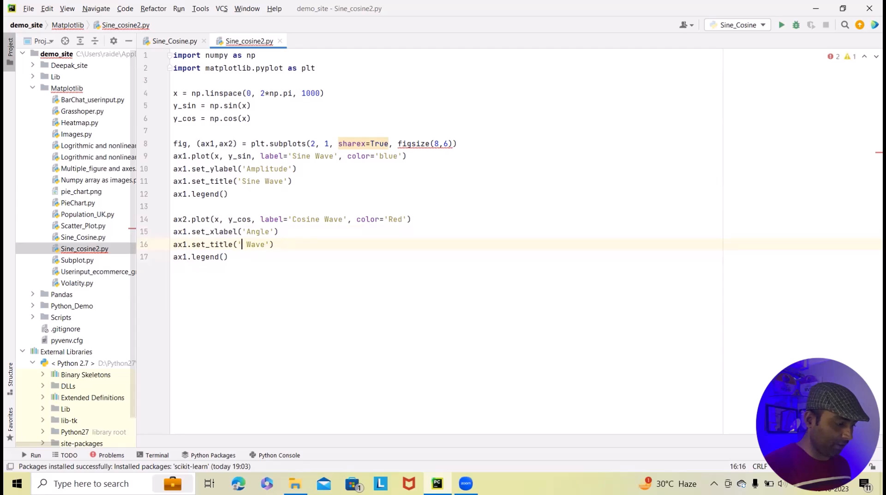
text(Cosine)
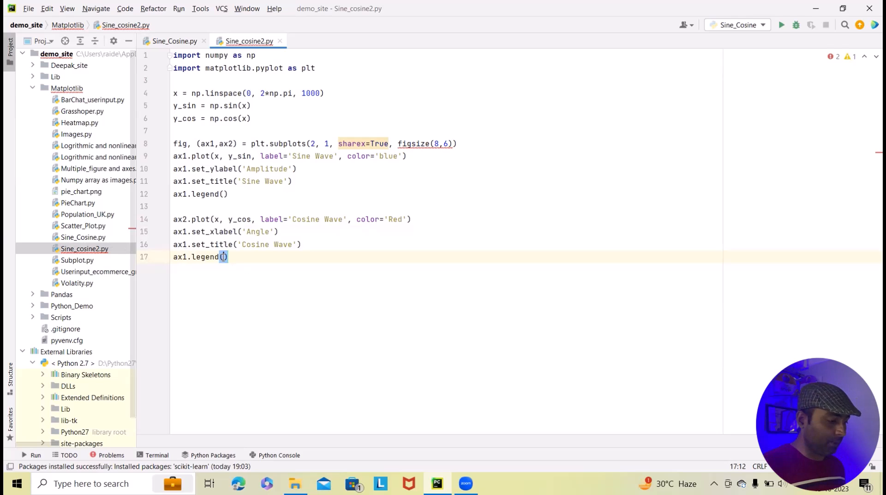
Step: End the script with plt.tight_layout() and plt.show()
key(Enter)
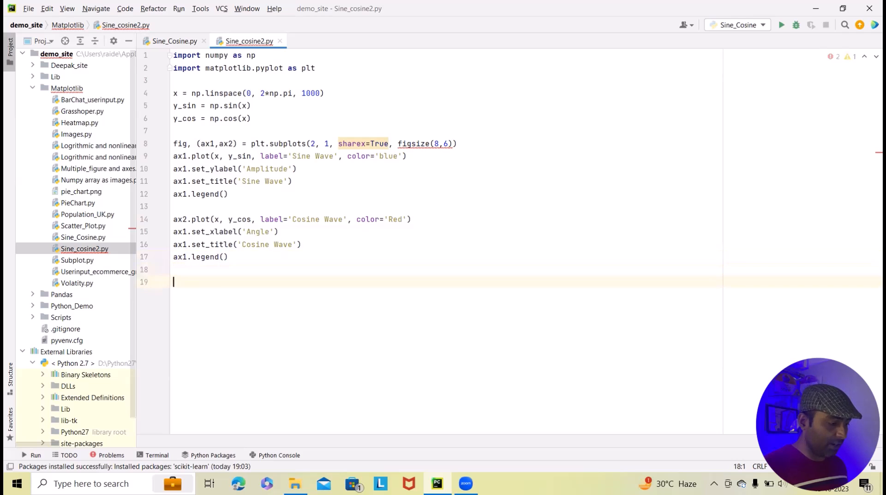
text(plt.)
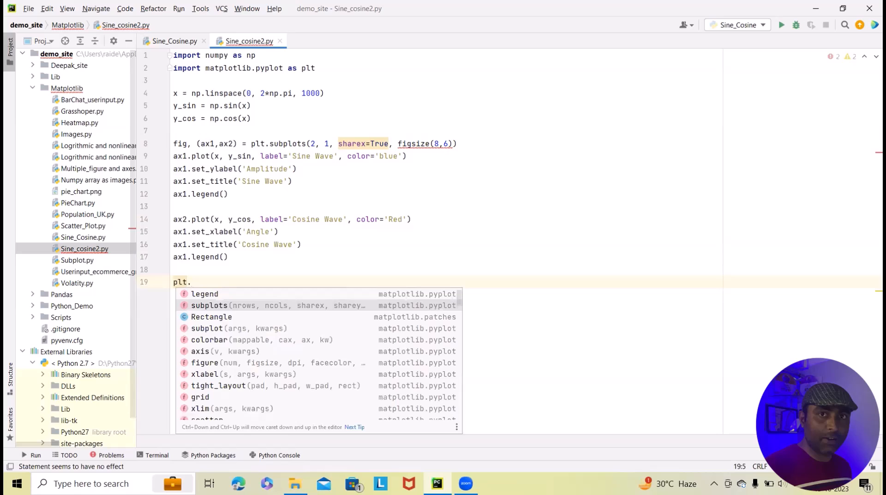
text(tight_layout()
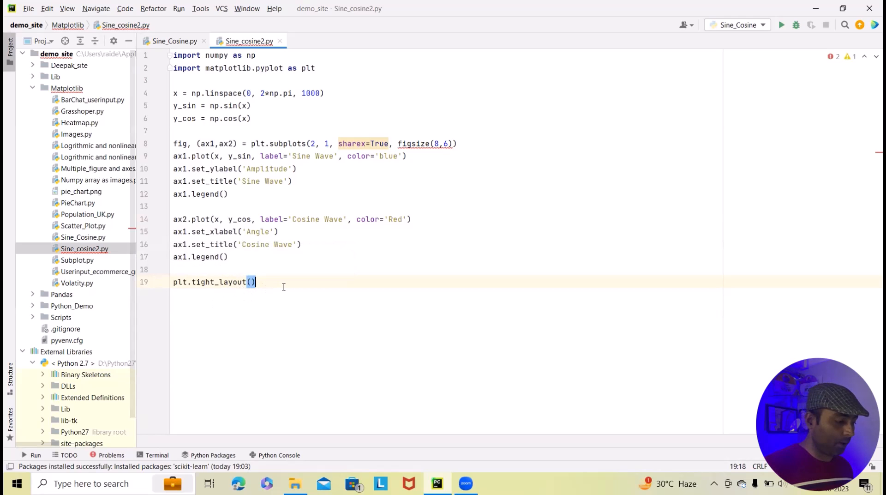
text(pl)
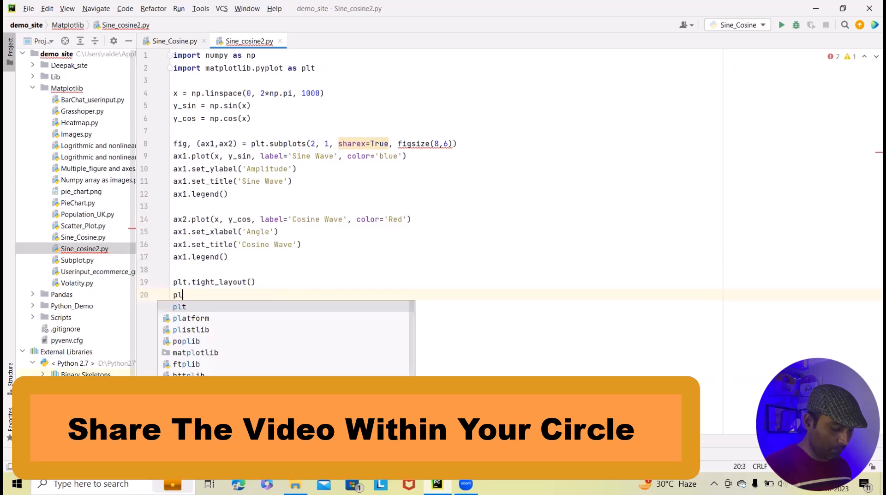
text(.)
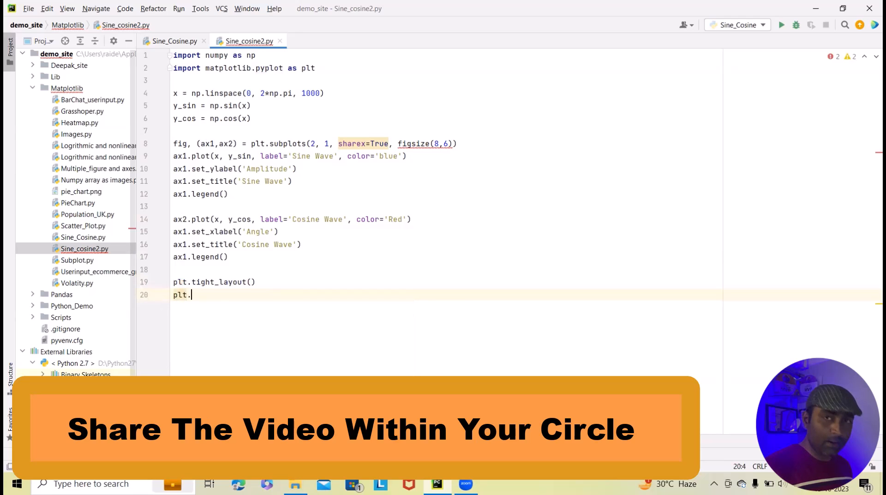
text(show()
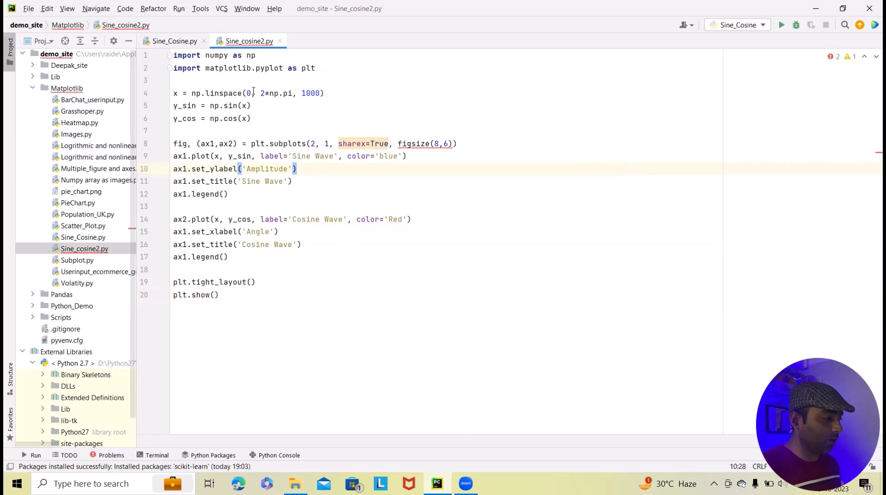
Step: Run Sine_cosine2, which fails with a SyntaxError on line 8
click(179, 9)
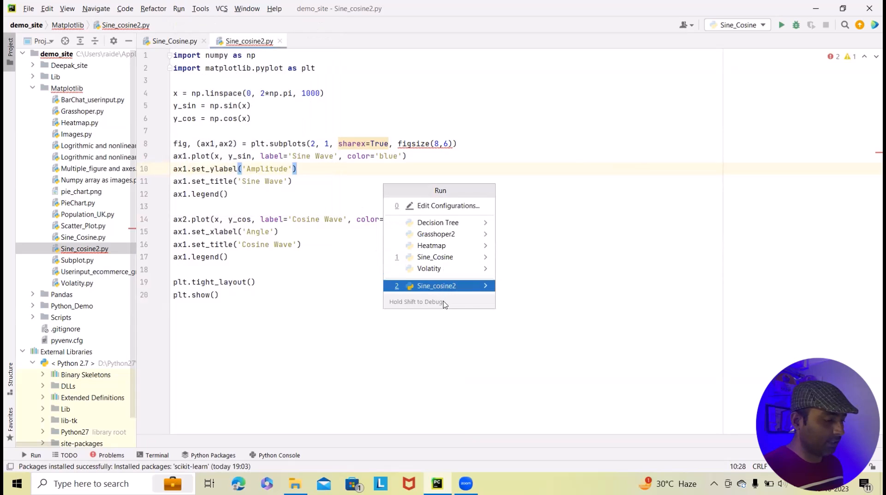
click(436, 286)
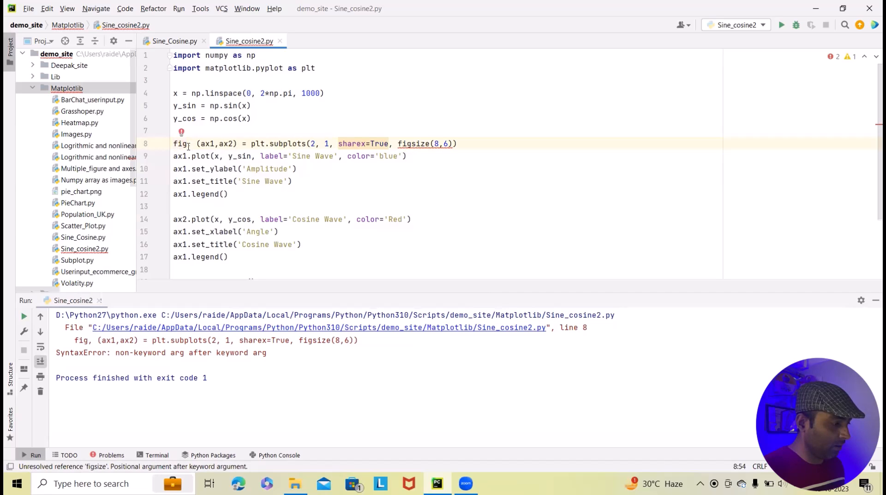
click(174, 40)
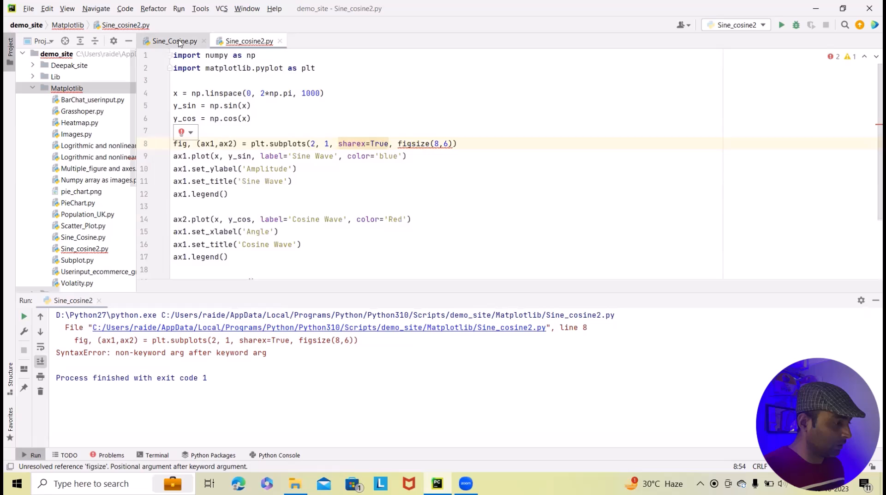
Step: Copy the figsize=(8, 6) subplots line from Sine_Cosine.py into Sine_cosine2.py line 8
click(174, 40)
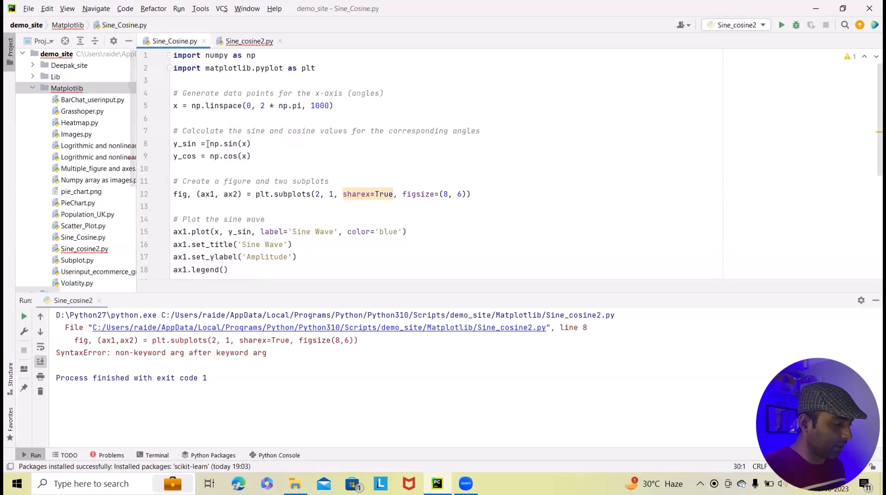
scroll(down, 3)
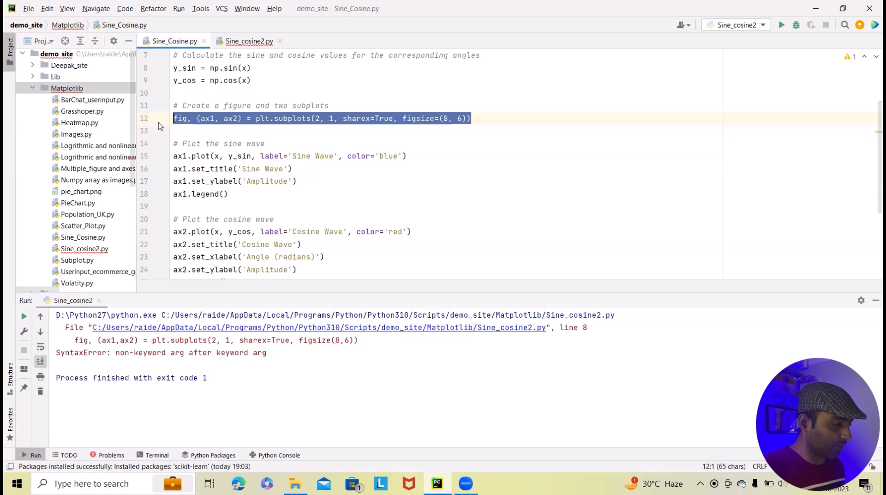
mouse_move(214, 181)
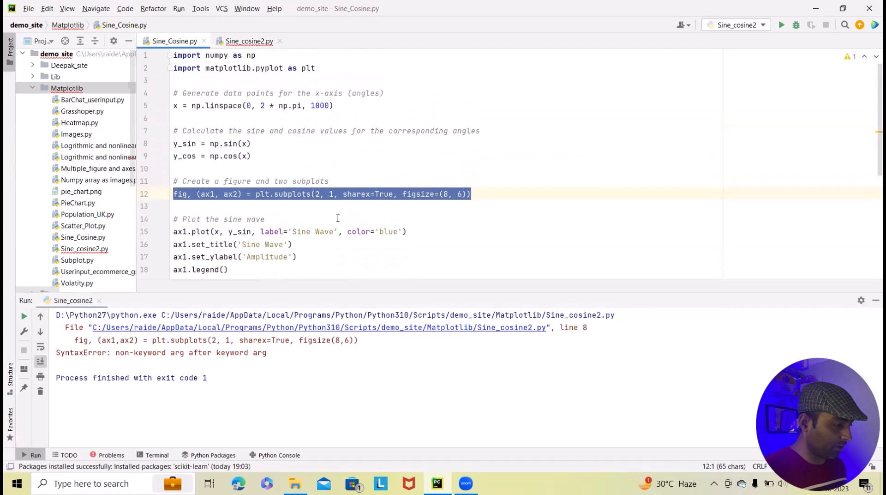
click(249, 41)
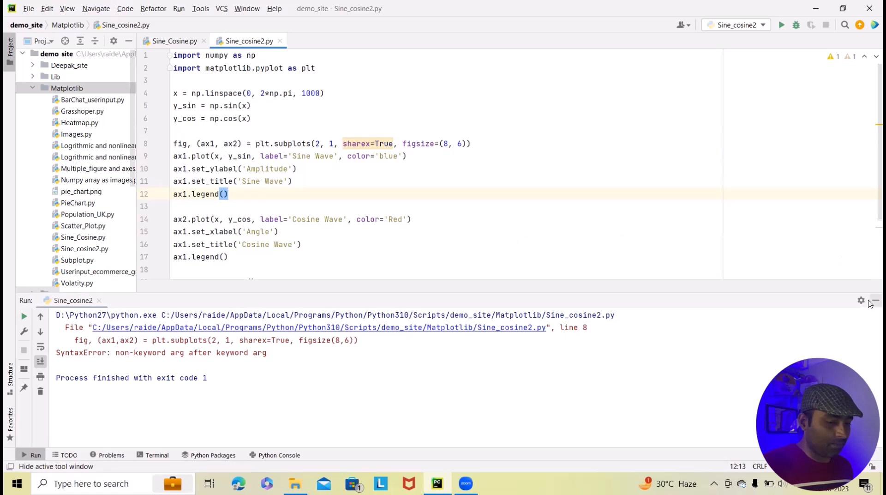
click(178, 8)
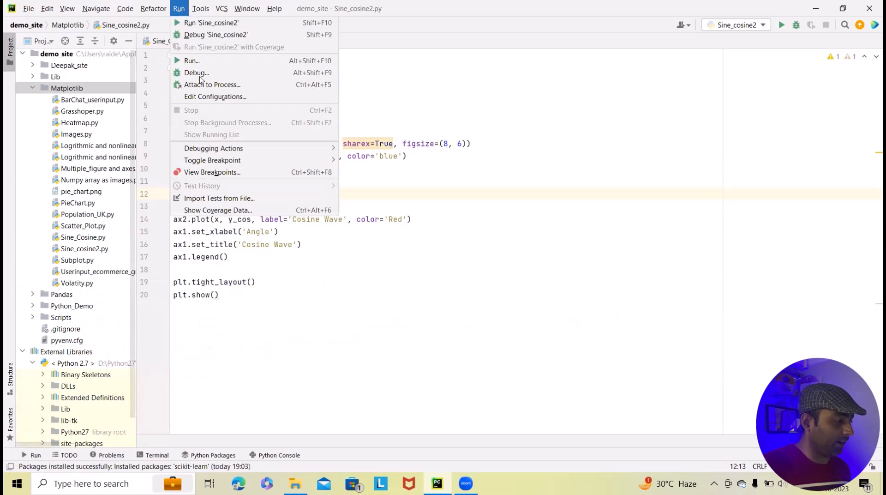
Step: Run Sine_cosine2, view the stacked sine and cosine figure, then minimize it
click(211, 22)
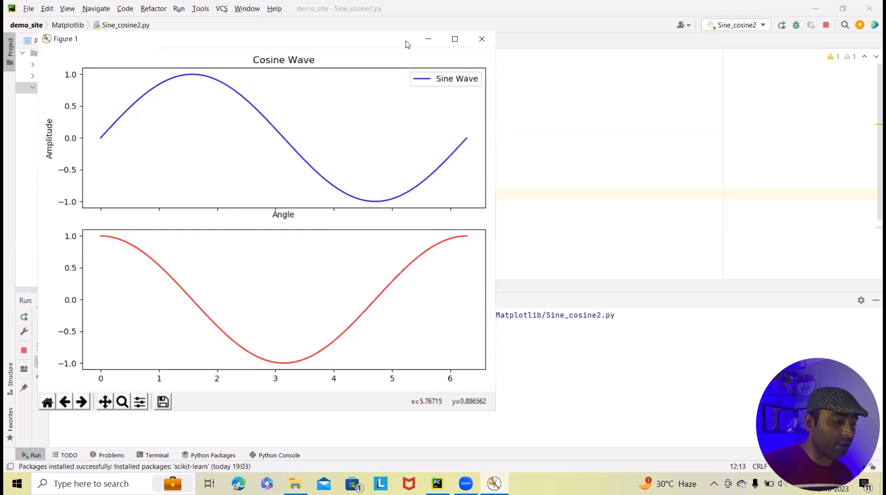
click(481, 39)
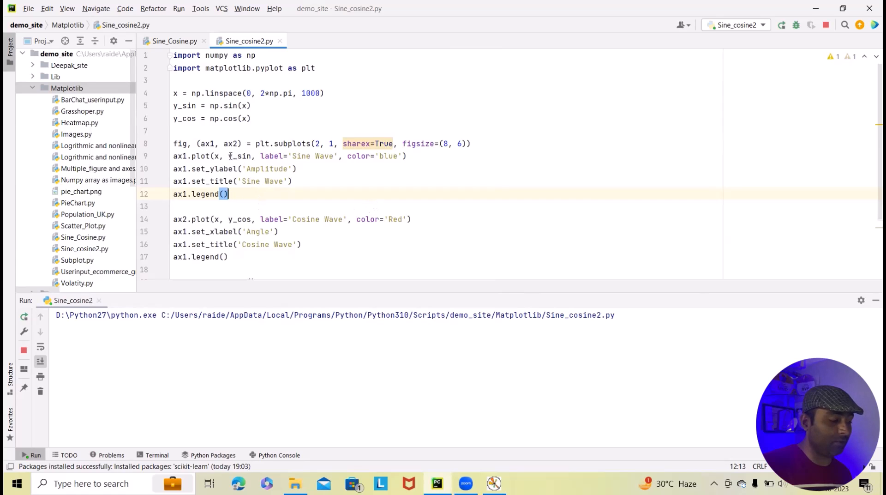
scroll(down, 3)
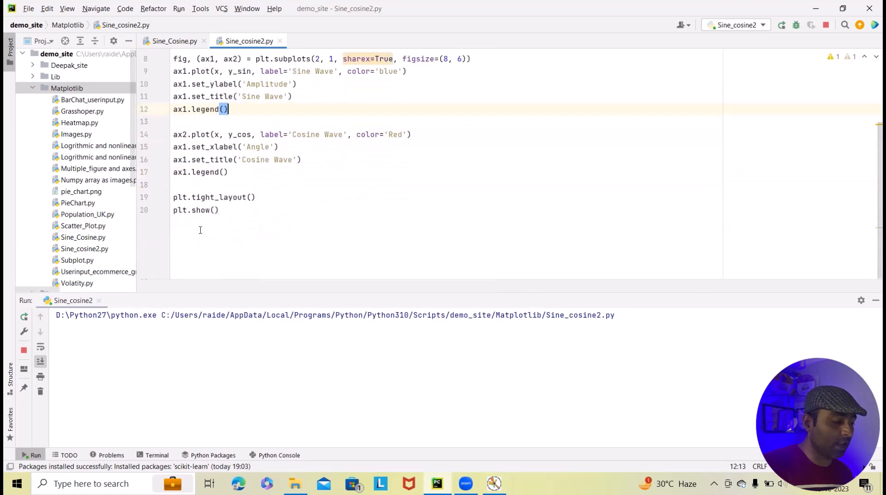